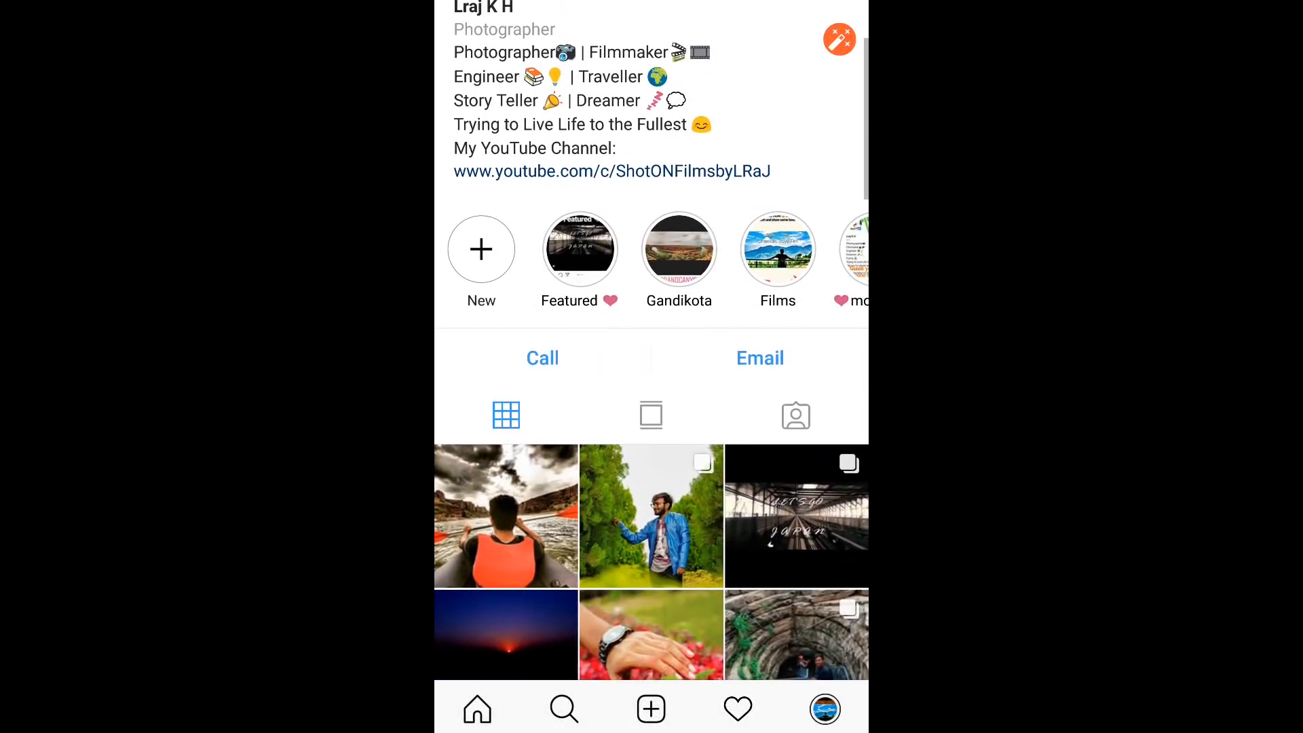
- Launch Lightroom CC from its Play Store listing into the photo library
scroll(down, 3)
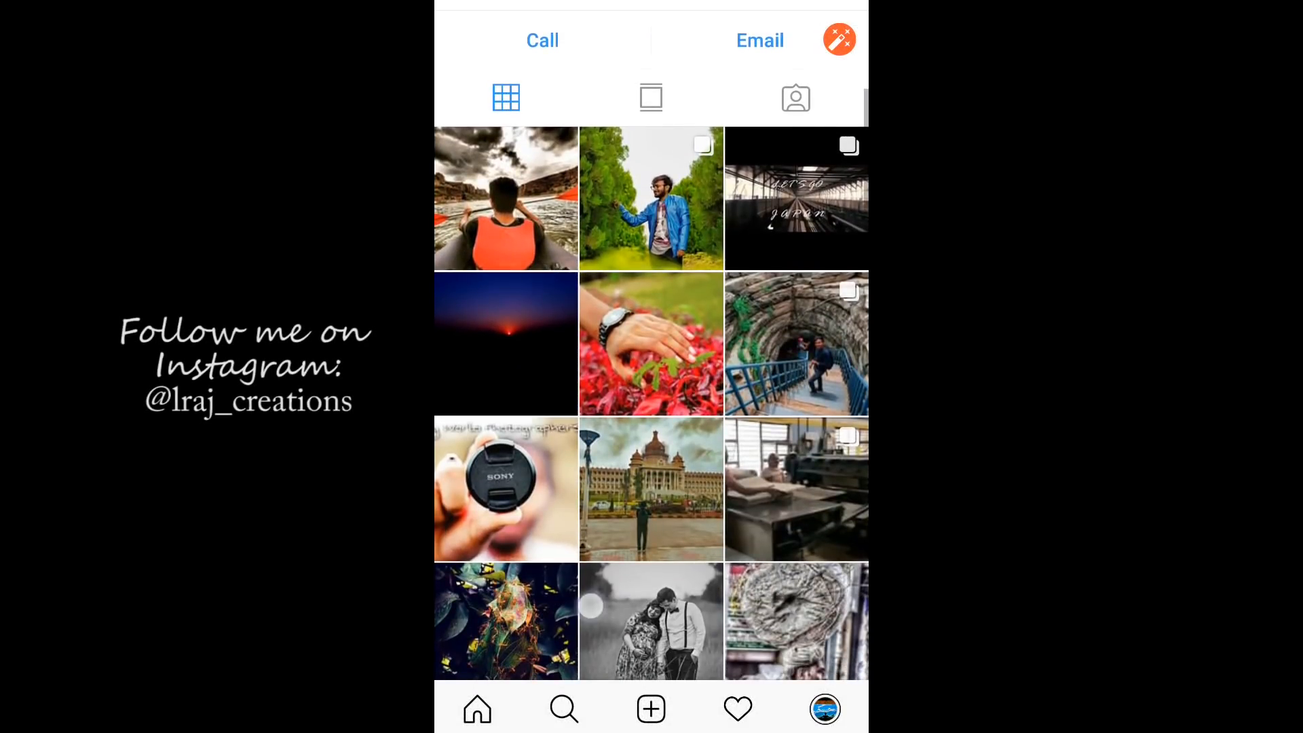
scroll(down, 3)
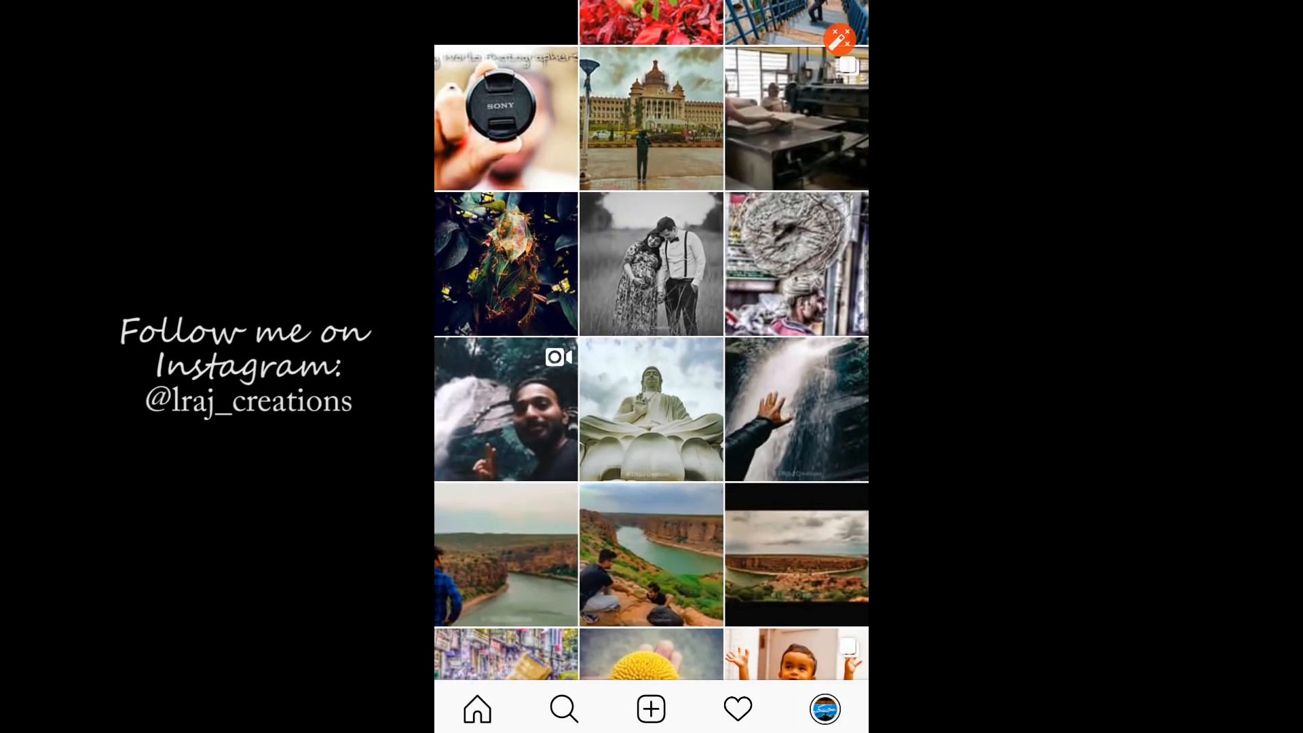
scroll(down, 3)
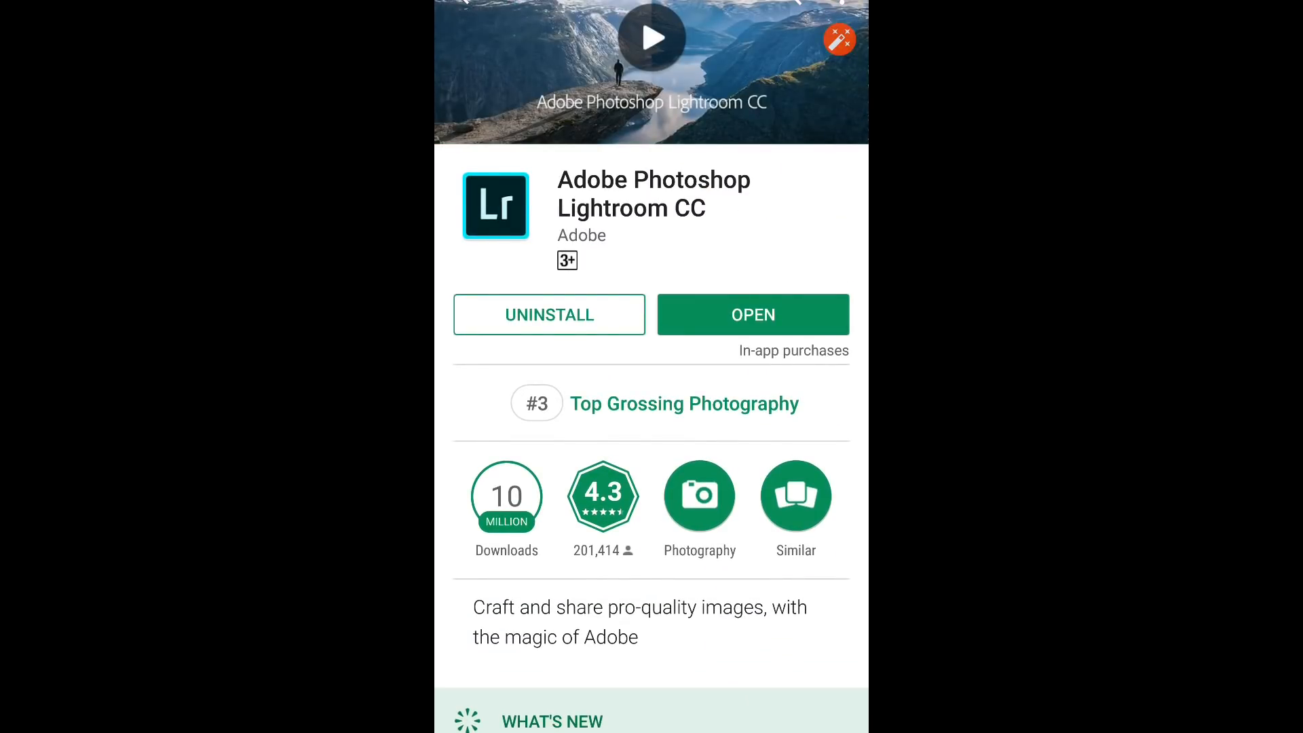
scroll(down, 3)
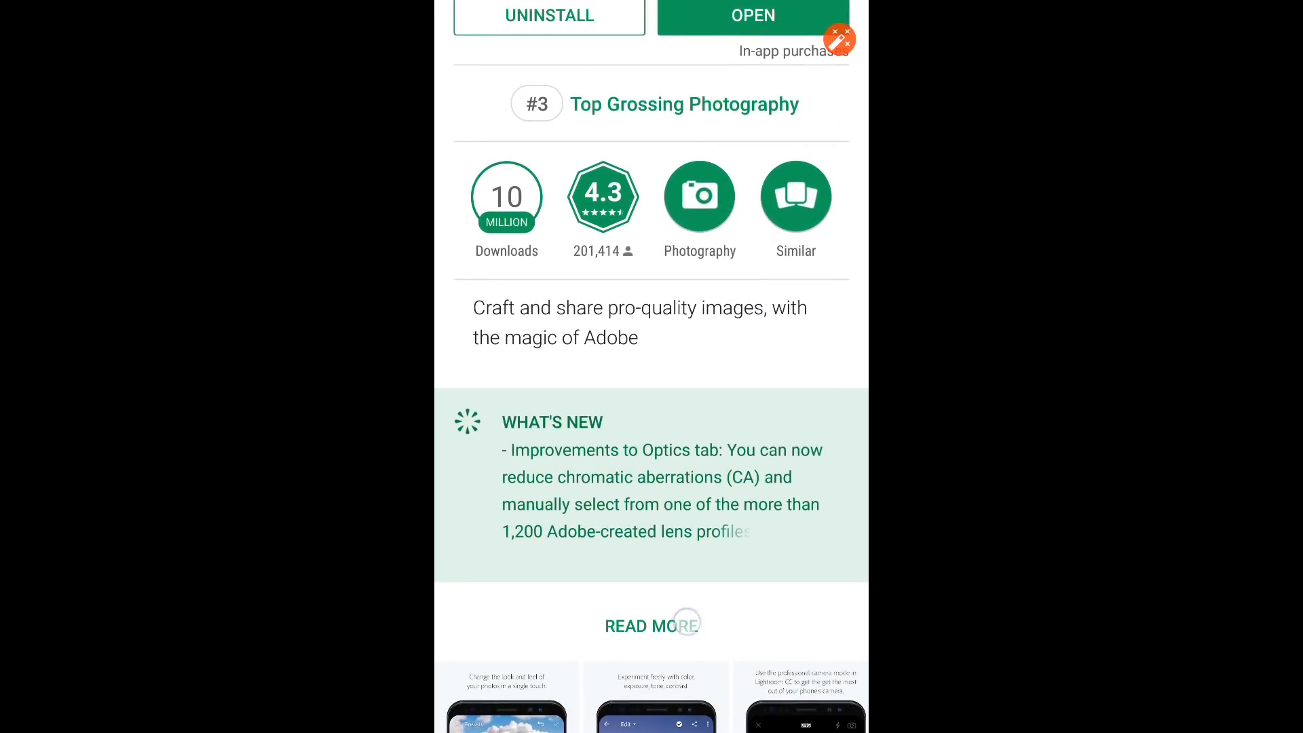
scroll(down, 3)
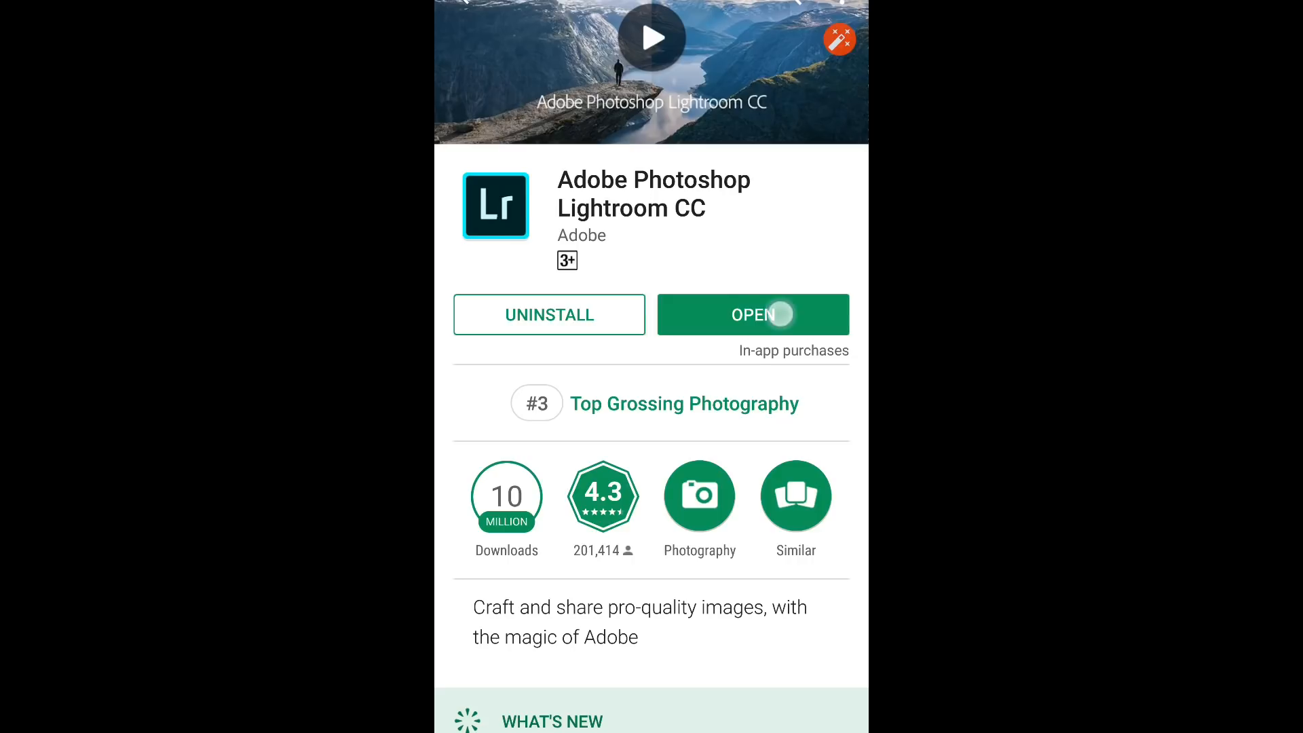
click(752, 314)
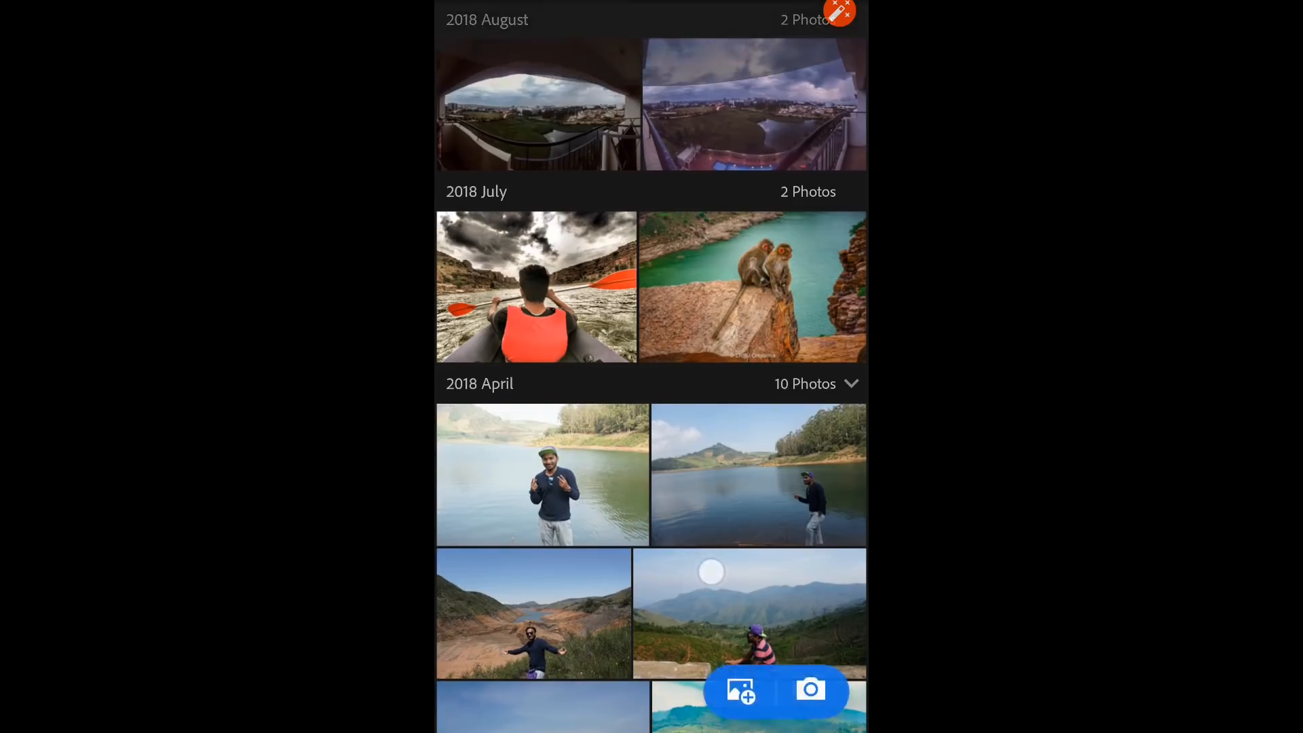
- Open the balcony mountain photo from the library and show its Light adjustments
click(749, 614)
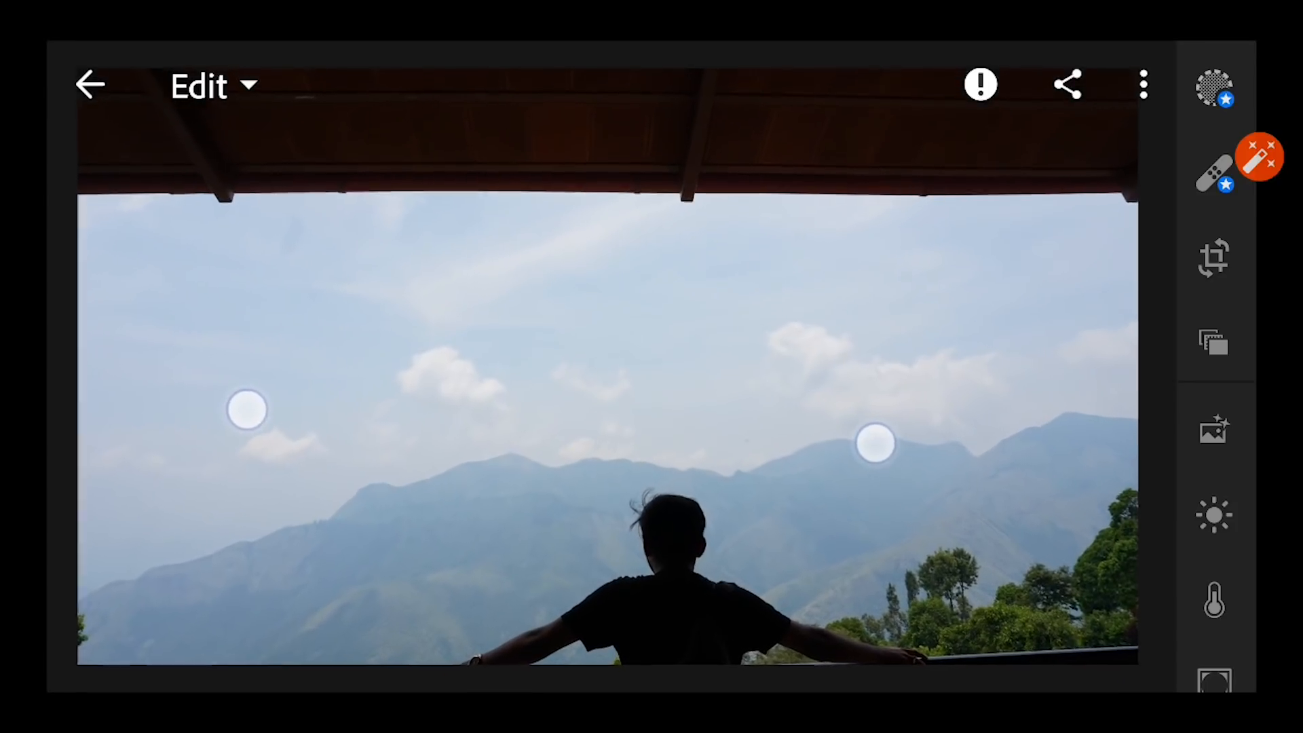
click(1213, 515)
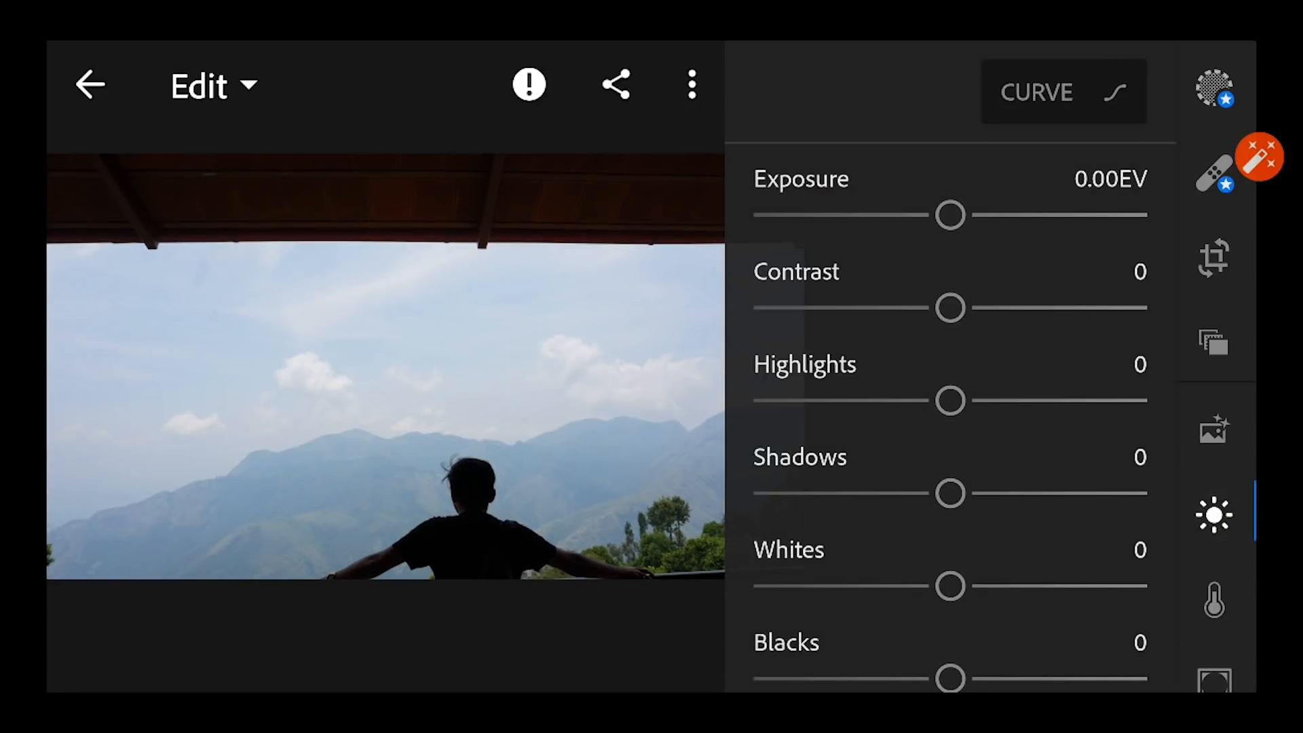
- Set Exposure 0.27, Contrast 24 and Highlights -97 to recover the sky
drag(950, 215, 962, 216)
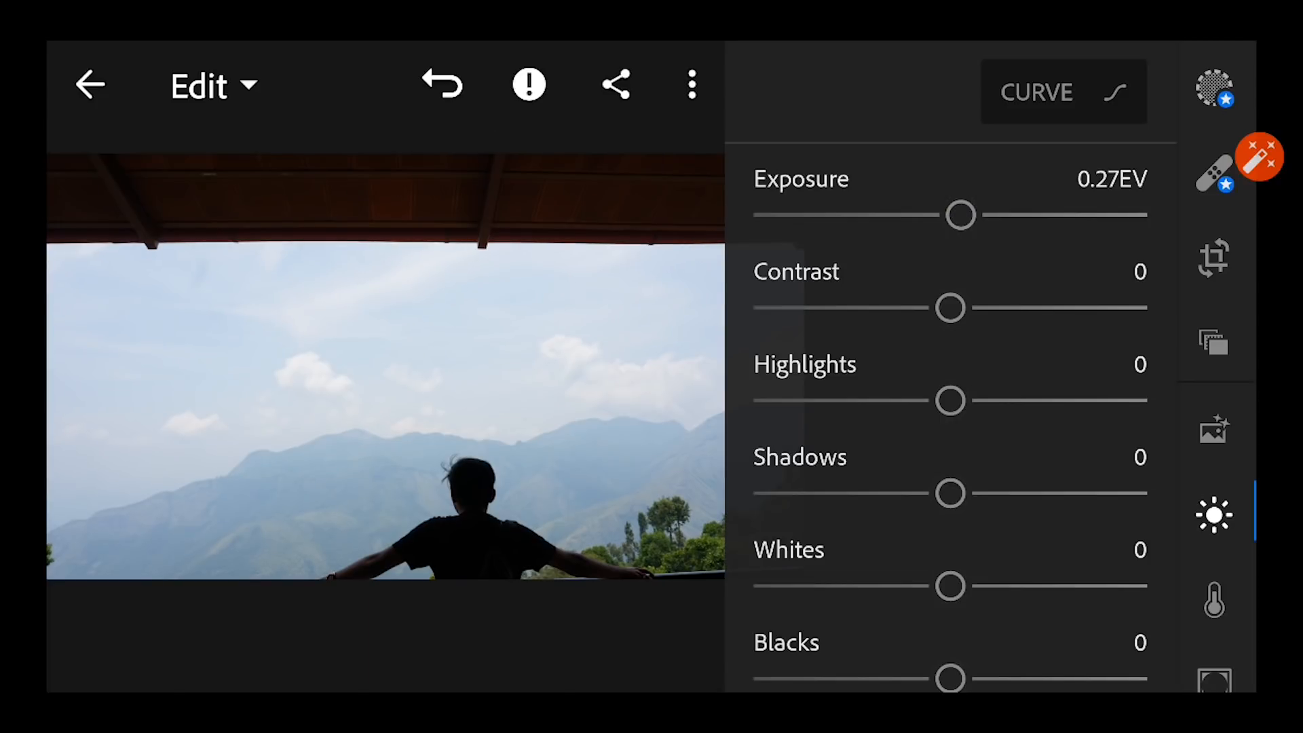
drag(950, 308, 1027, 295)
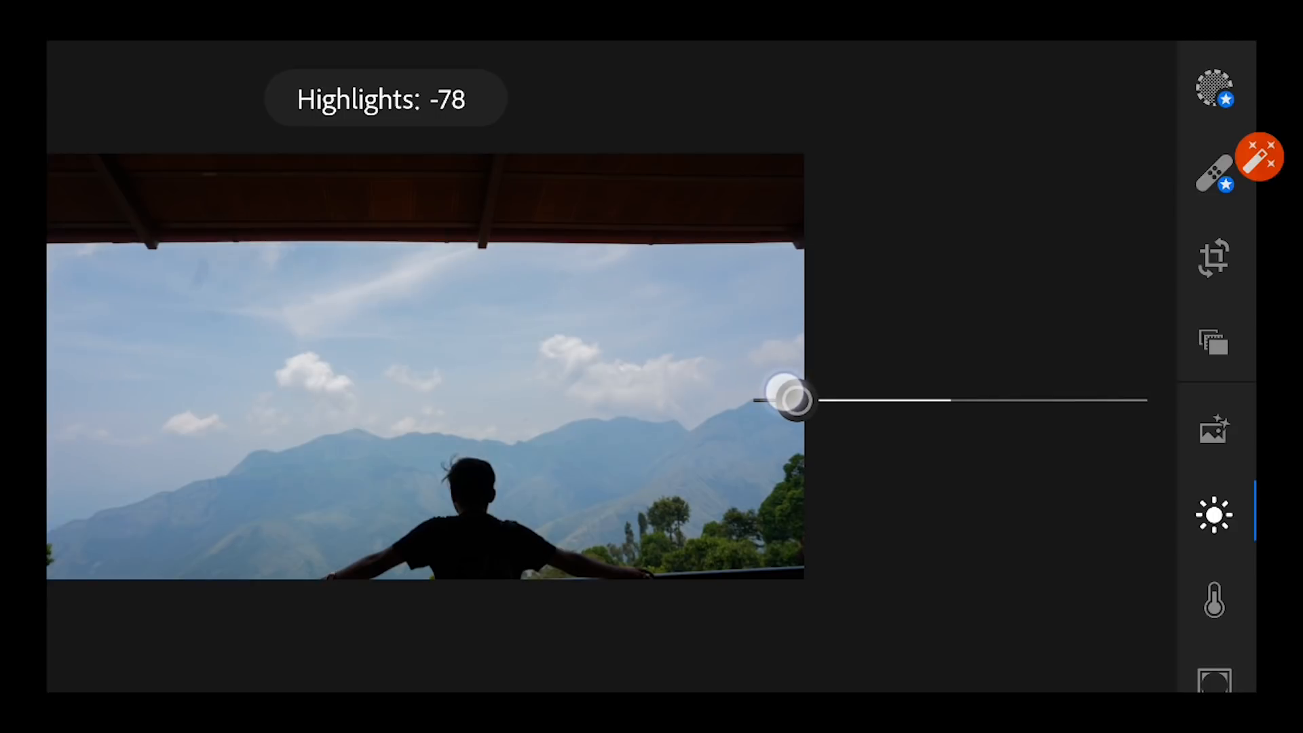
drag(790, 399, 760, 399)
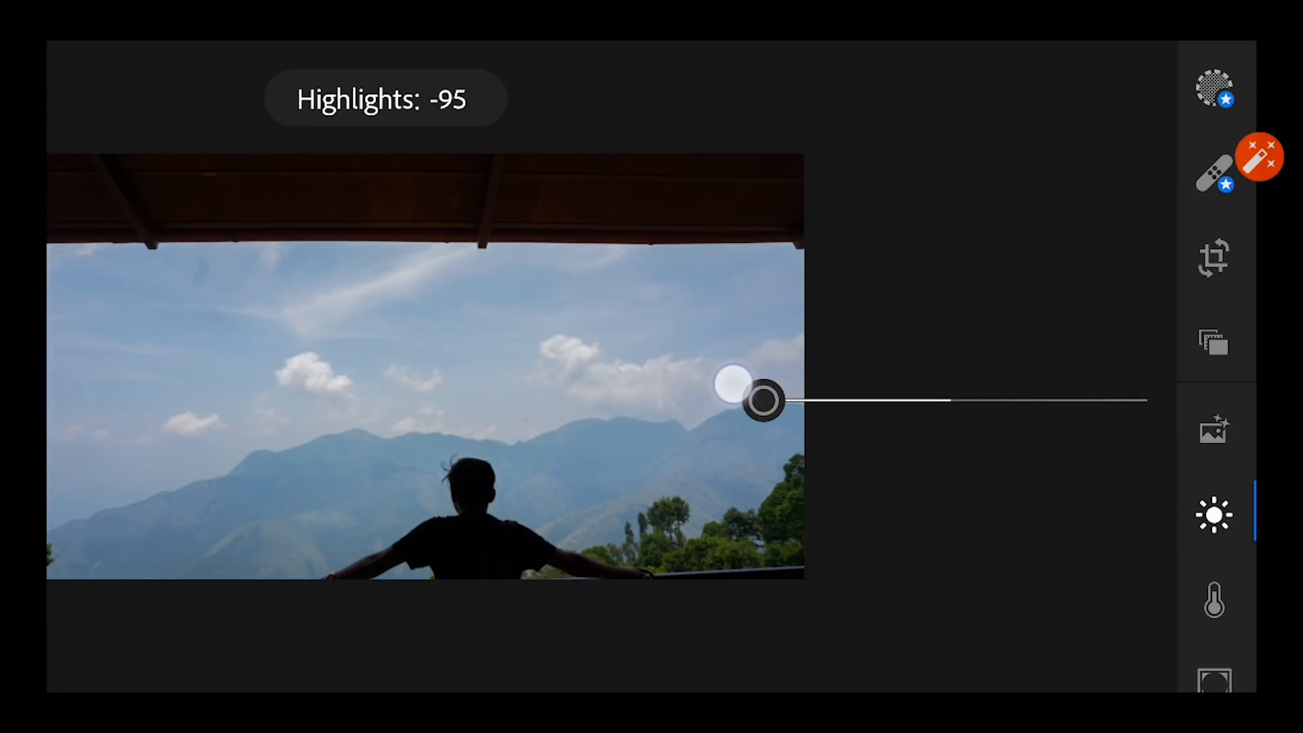
drag(760, 400, 752, 401)
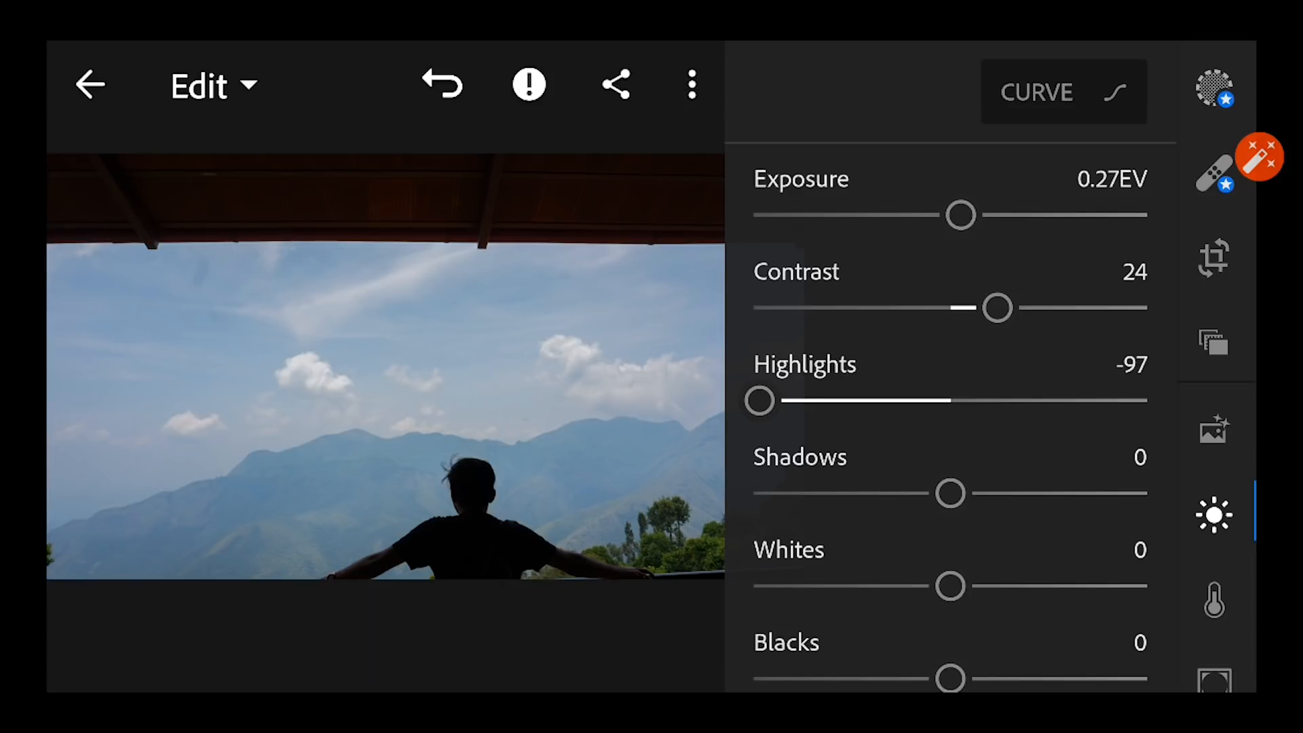
- Lift Shadows to 86, reduce Whites to -30 and raise Blacks to 50
drag(951, 493, 1117, 493)
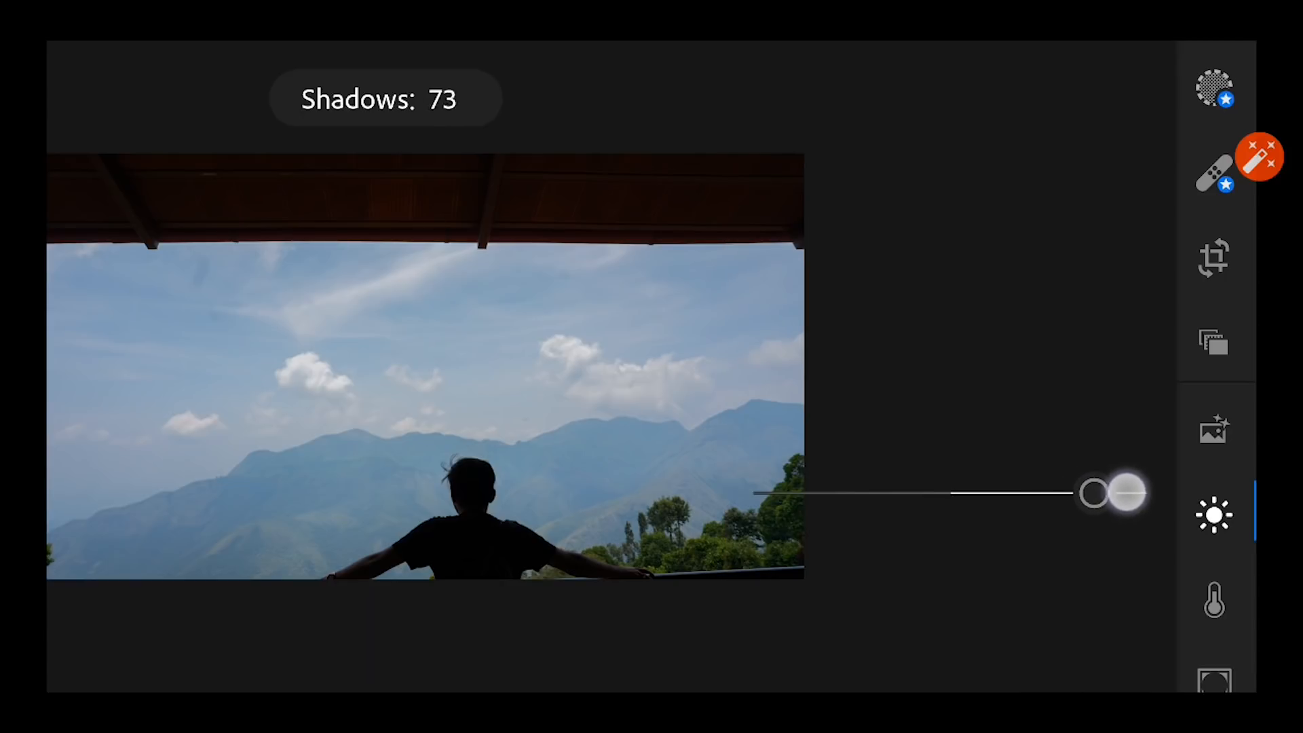
drag(1122, 493, 1147, 485)
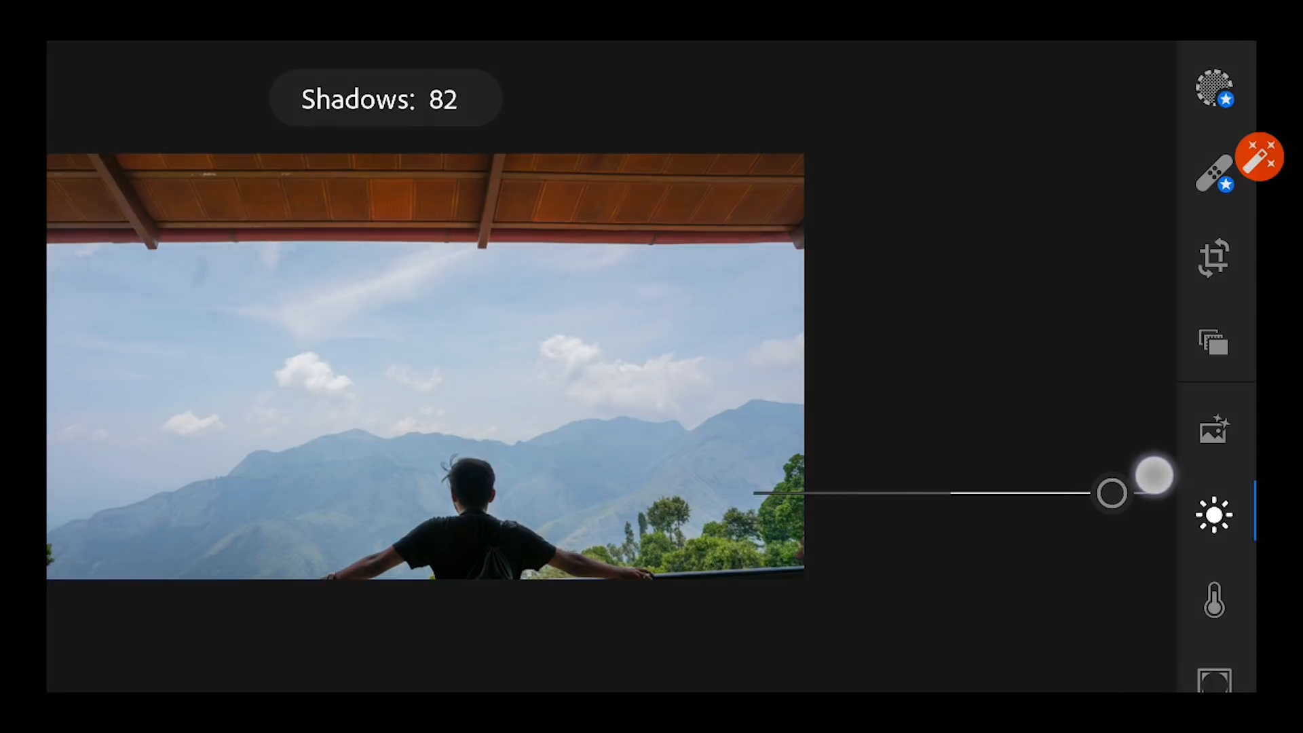
drag(1112, 491, 1117, 492)
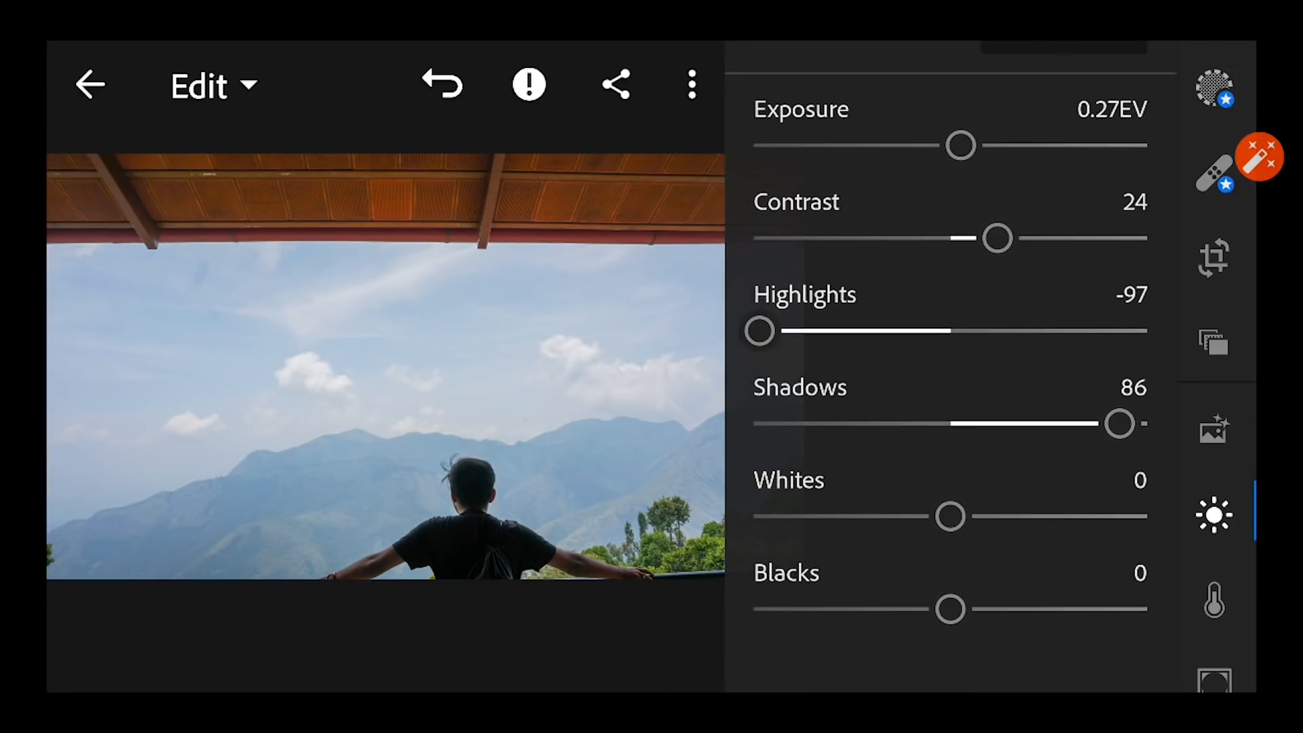
drag(952, 610, 1051, 607)
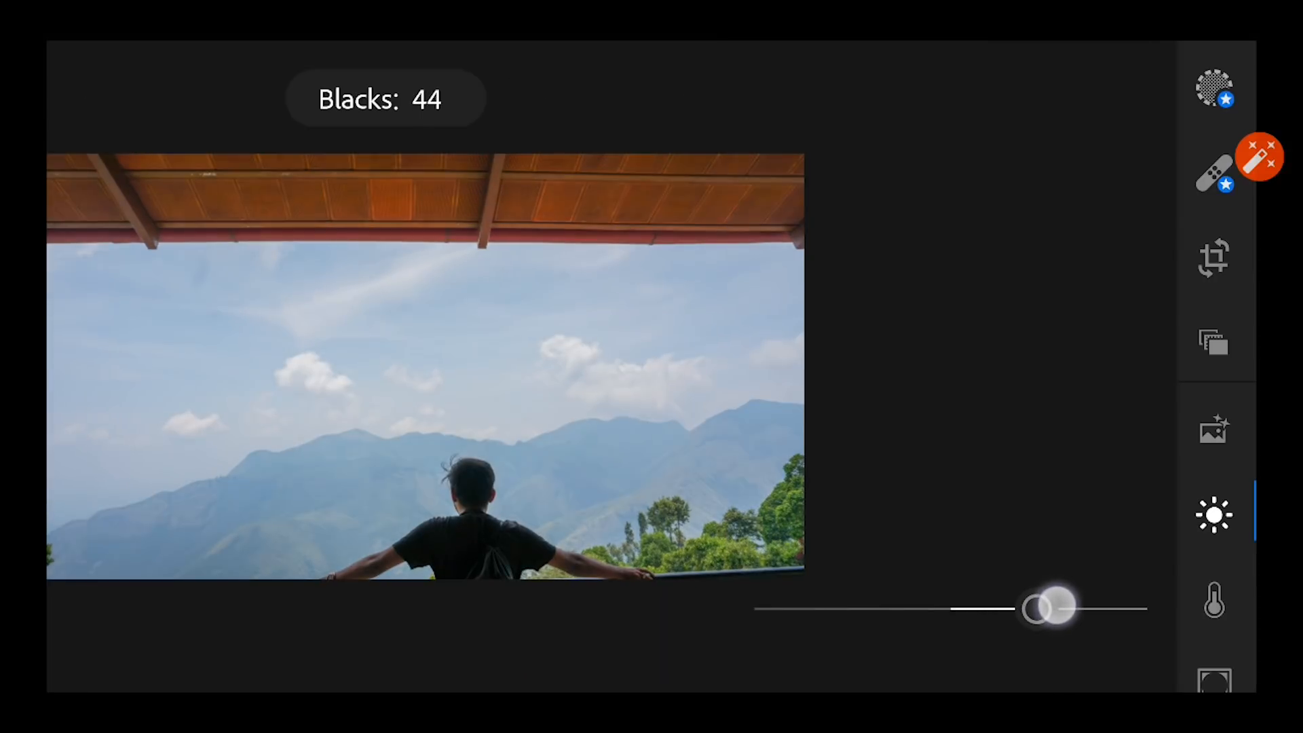
drag(1050, 606, 1066, 598)
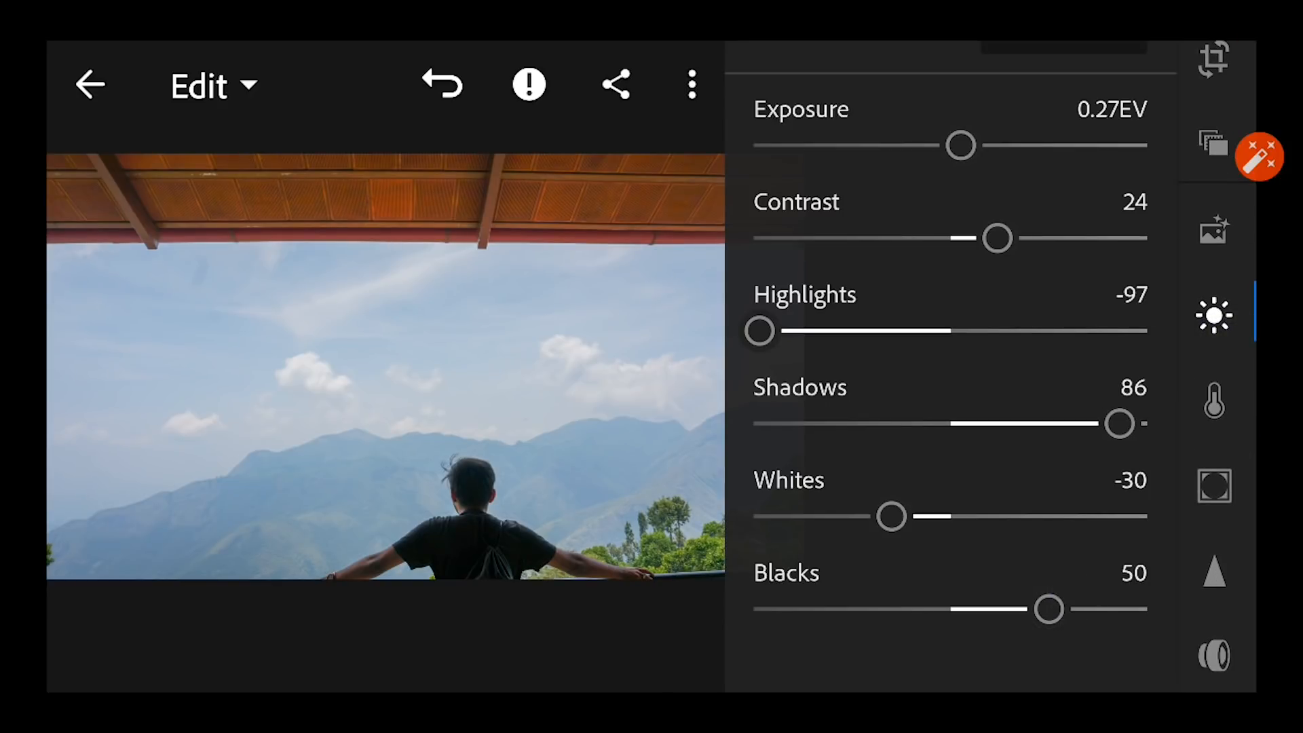
- In Color, warm the Temp slider to about 10
click(1213, 399)
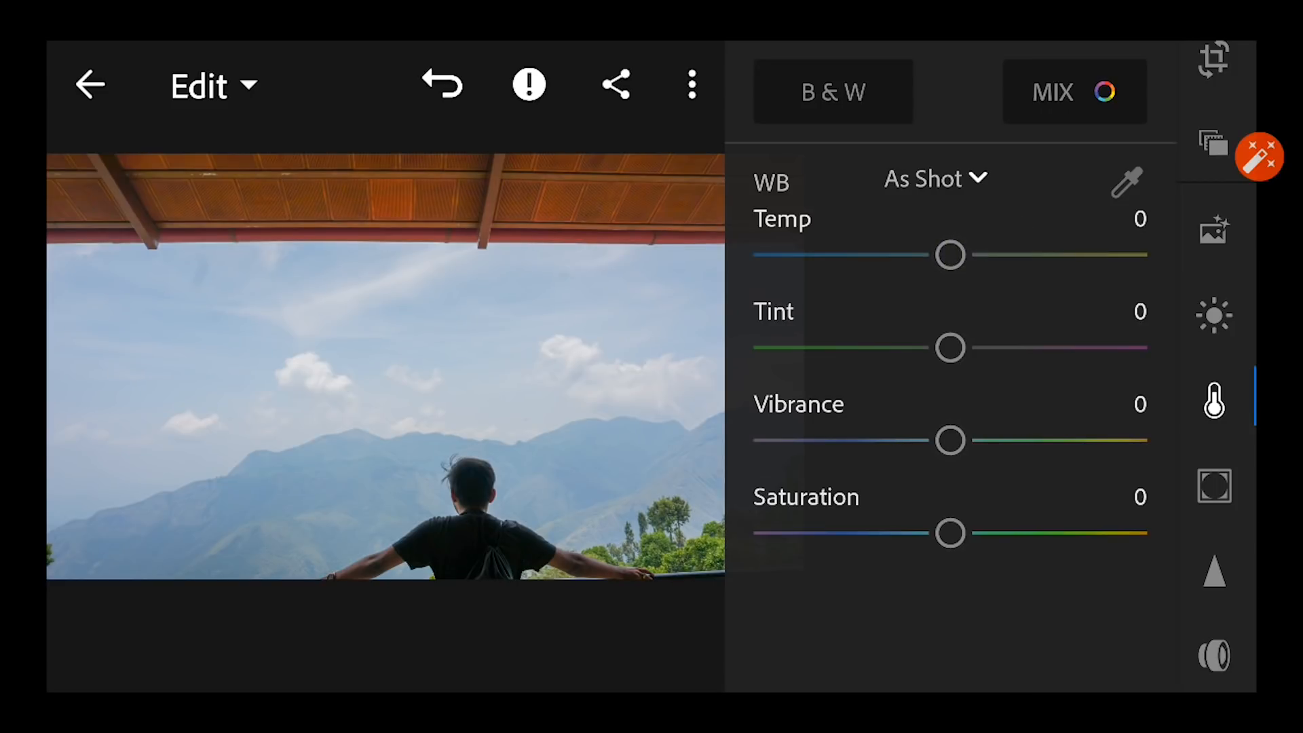
drag(950, 256, 986, 255)
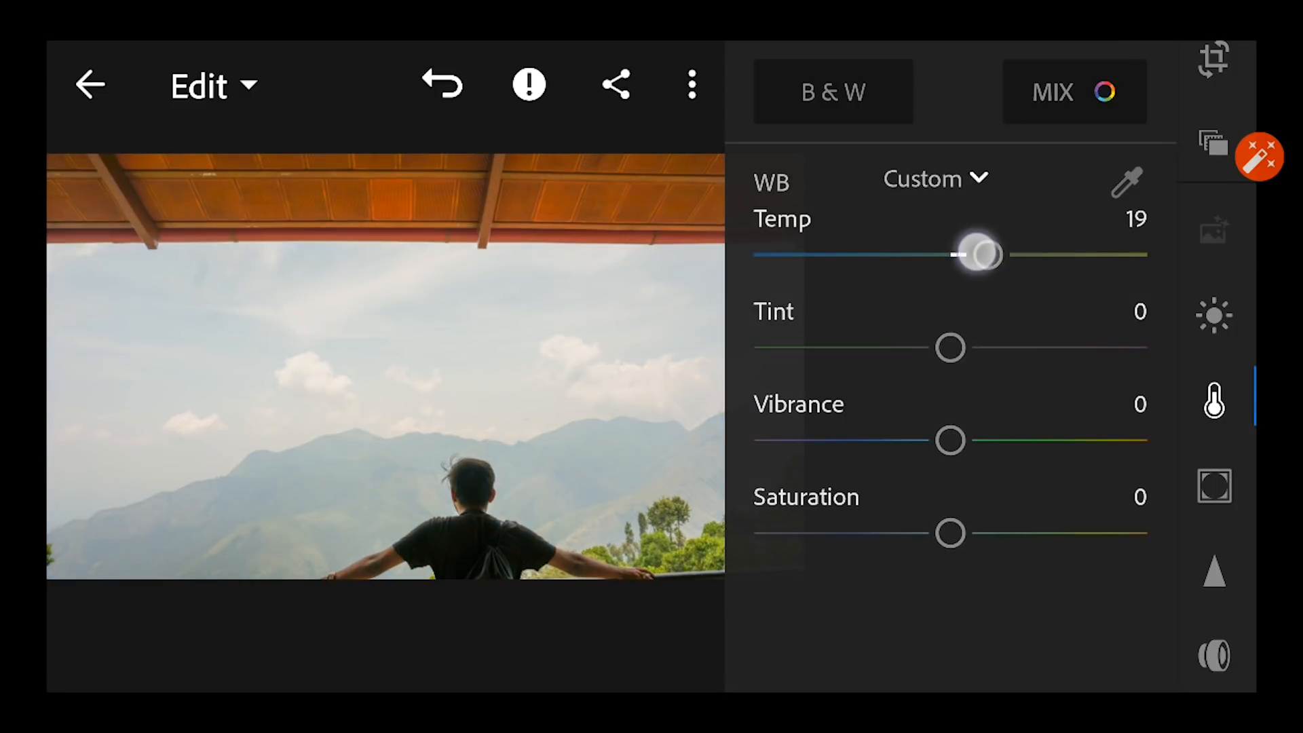
drag(980, 253, 994, 254)
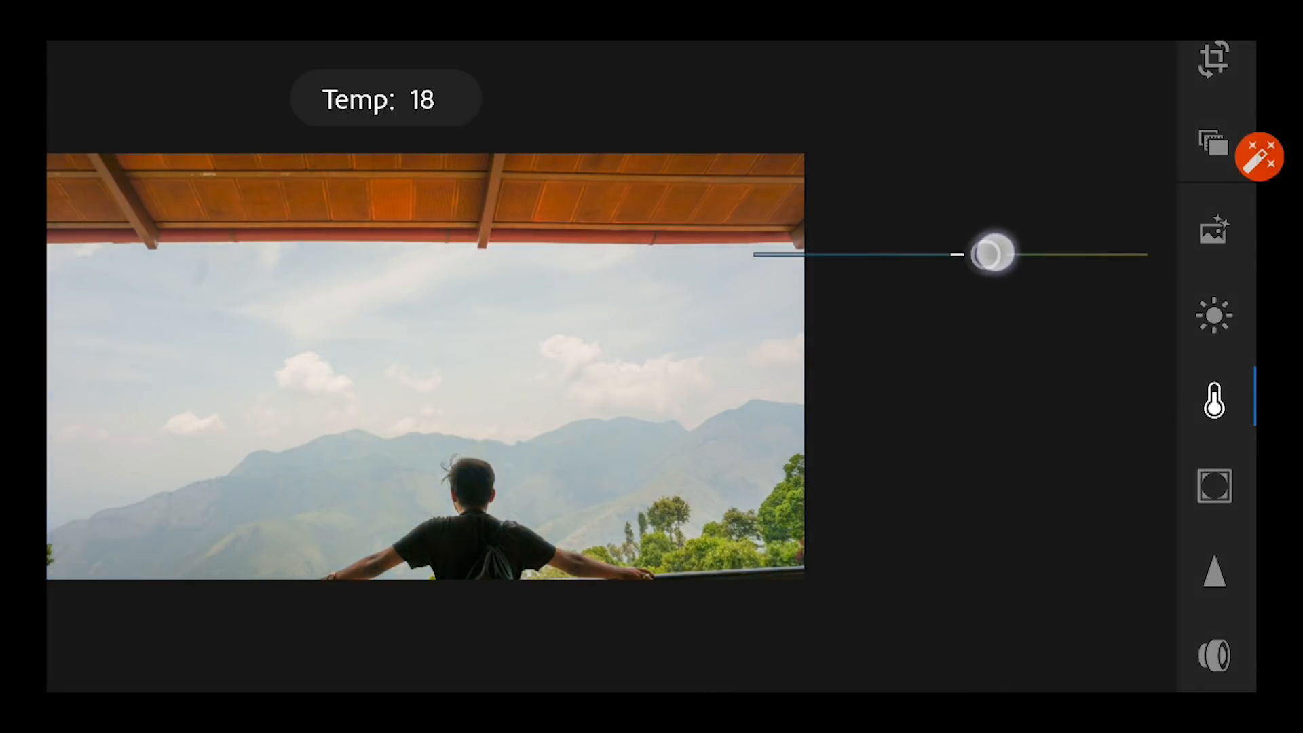
drag(994, 254, 970, 252)
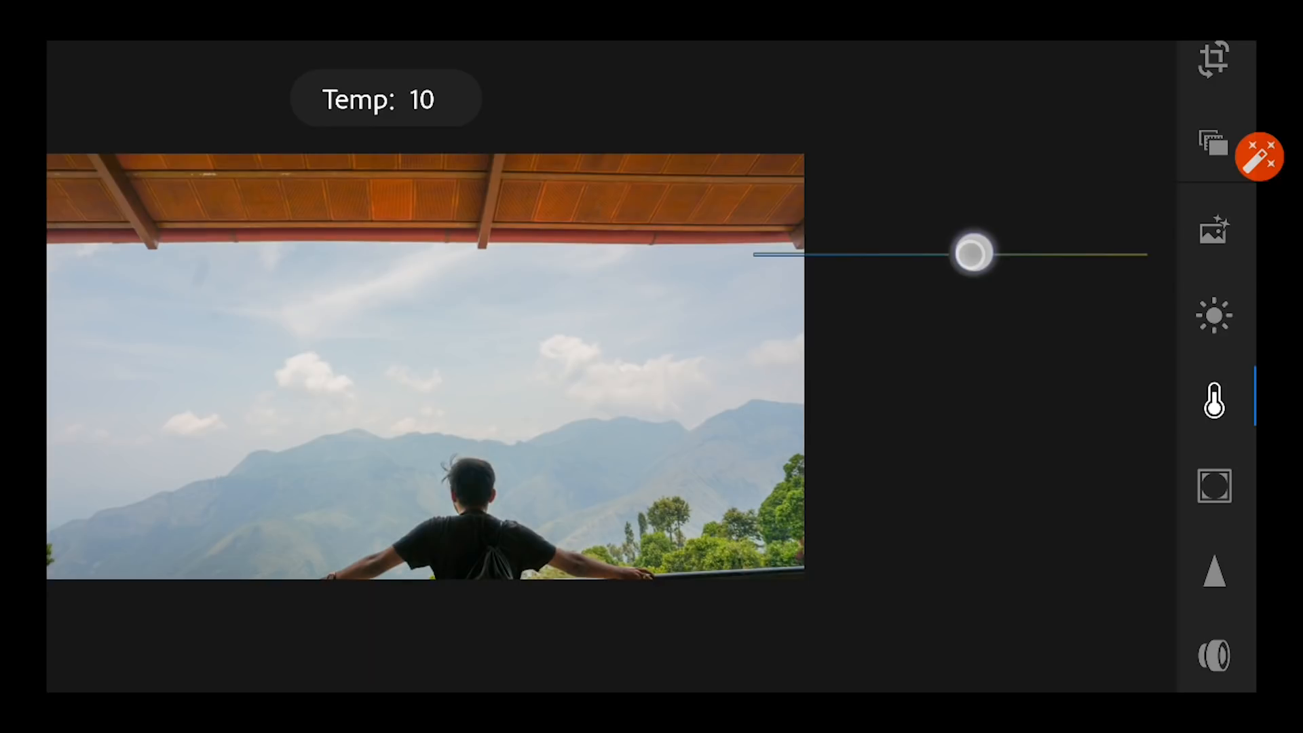
drag(967, 254, 974, 254)
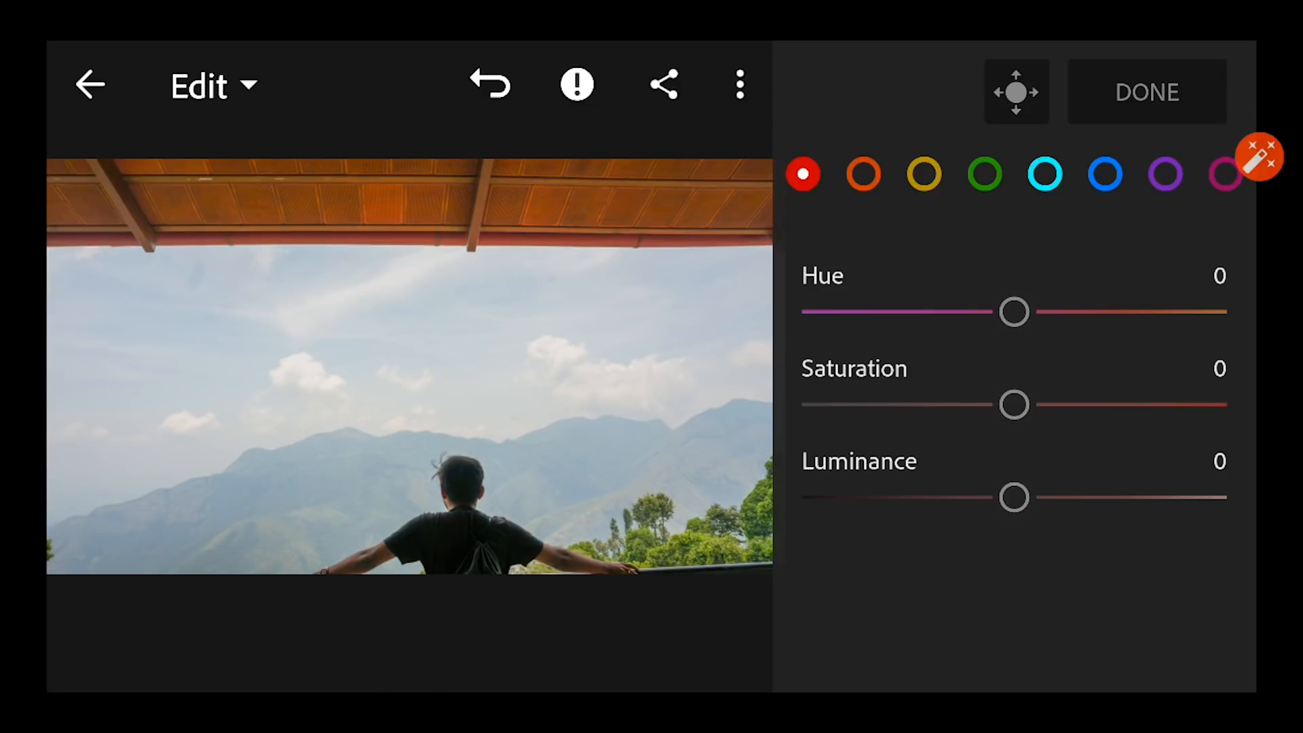
- In Color Mix, set Aqua Hue -10 and Luminance -5
click(1045, 175)
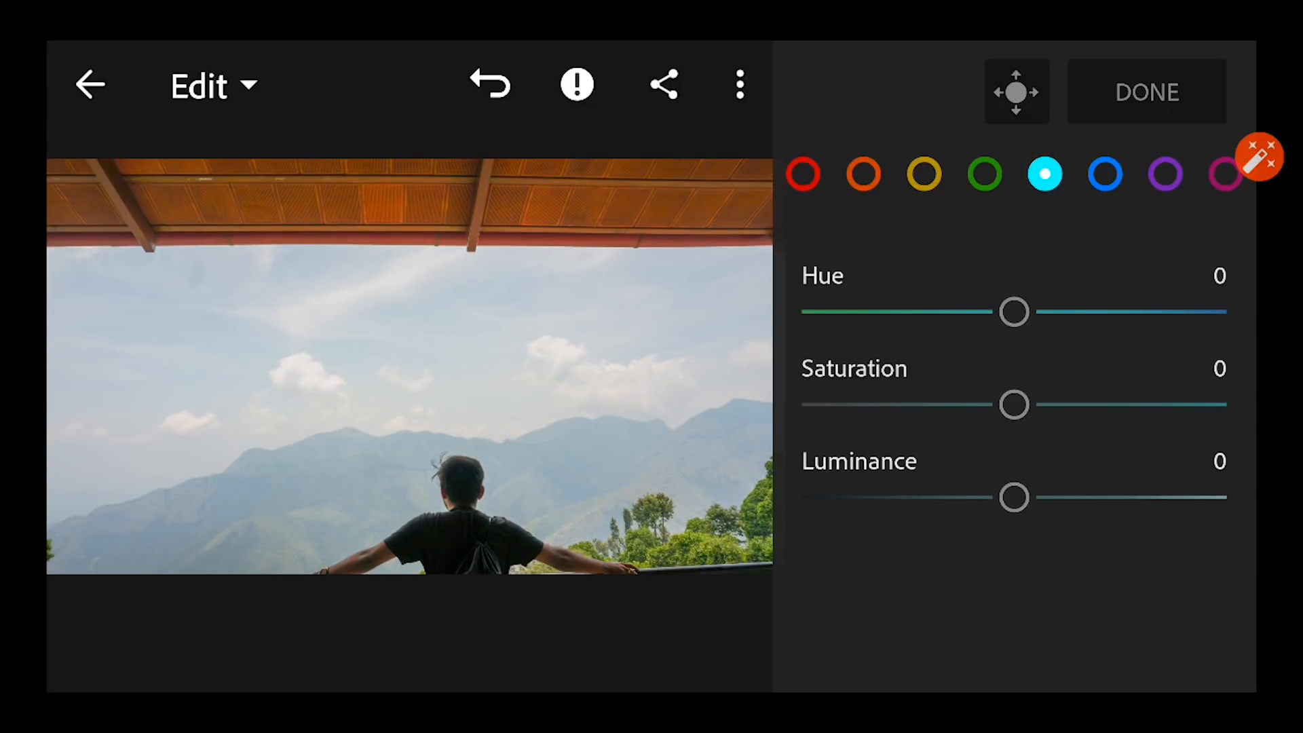
drag(1014, 312, 993, 312)
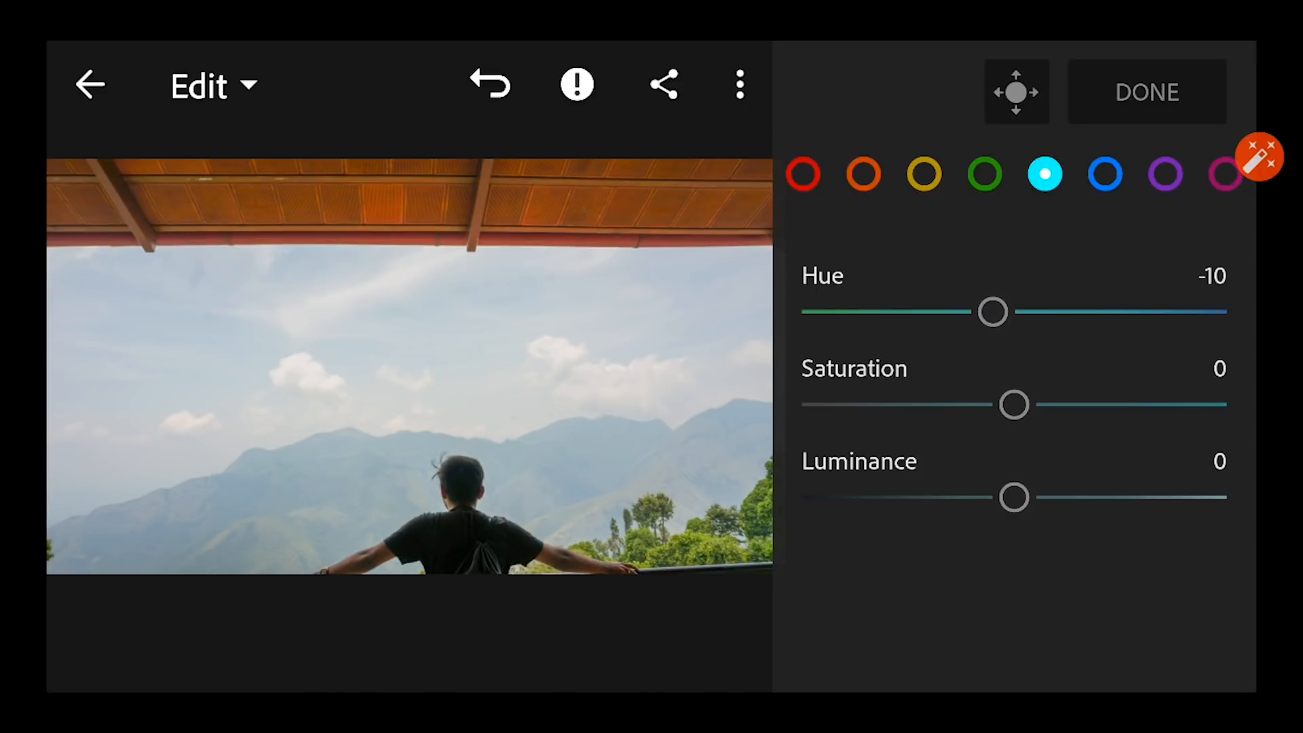
drag(1014, 497, 1005, 497)
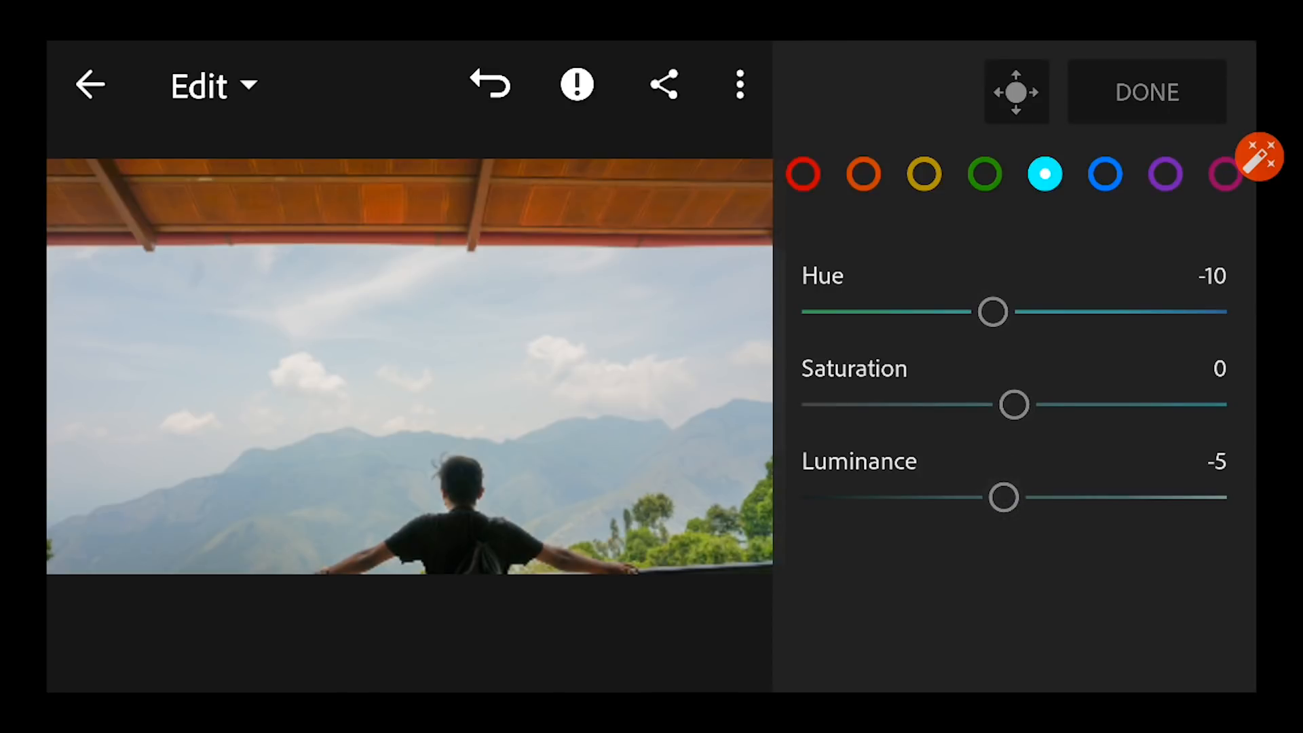
- Set Blue Hue -5, Saturation 5, Luminance -5 and finish the colour mix
click(1104, 175)
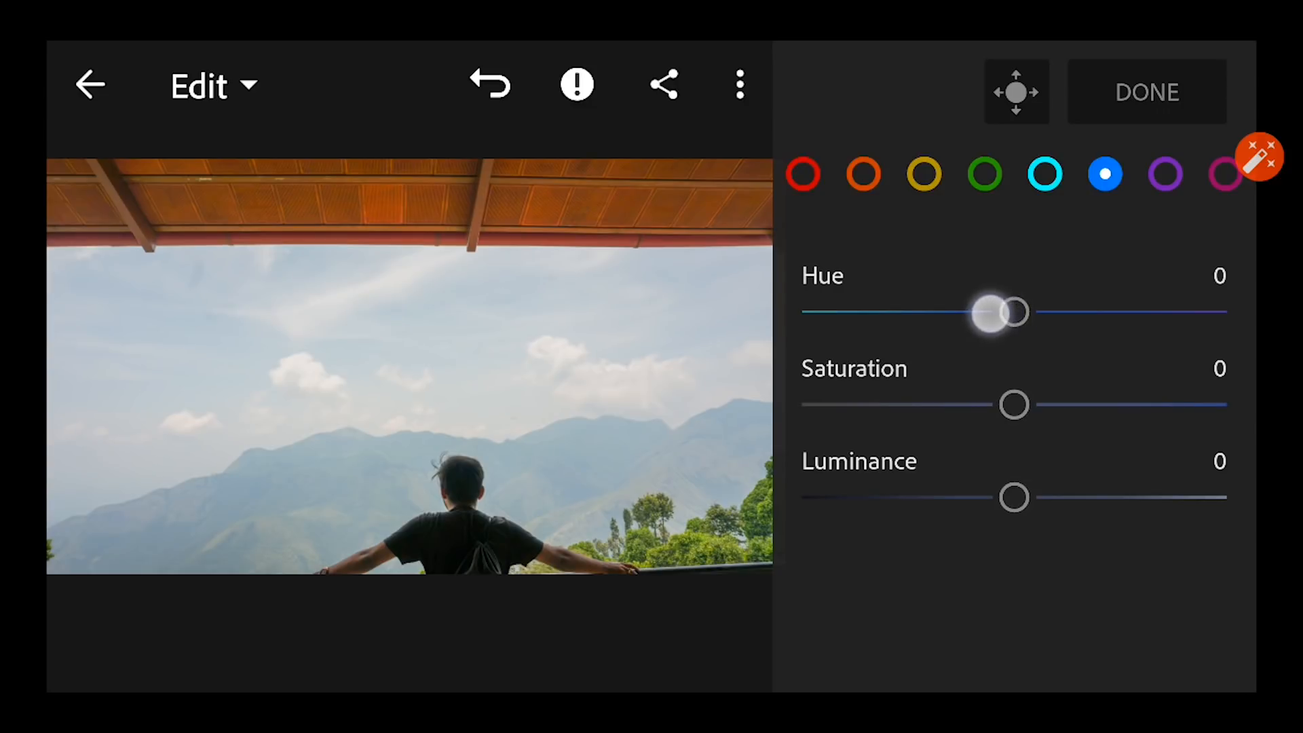
drag(1013, 312, 991, 312)
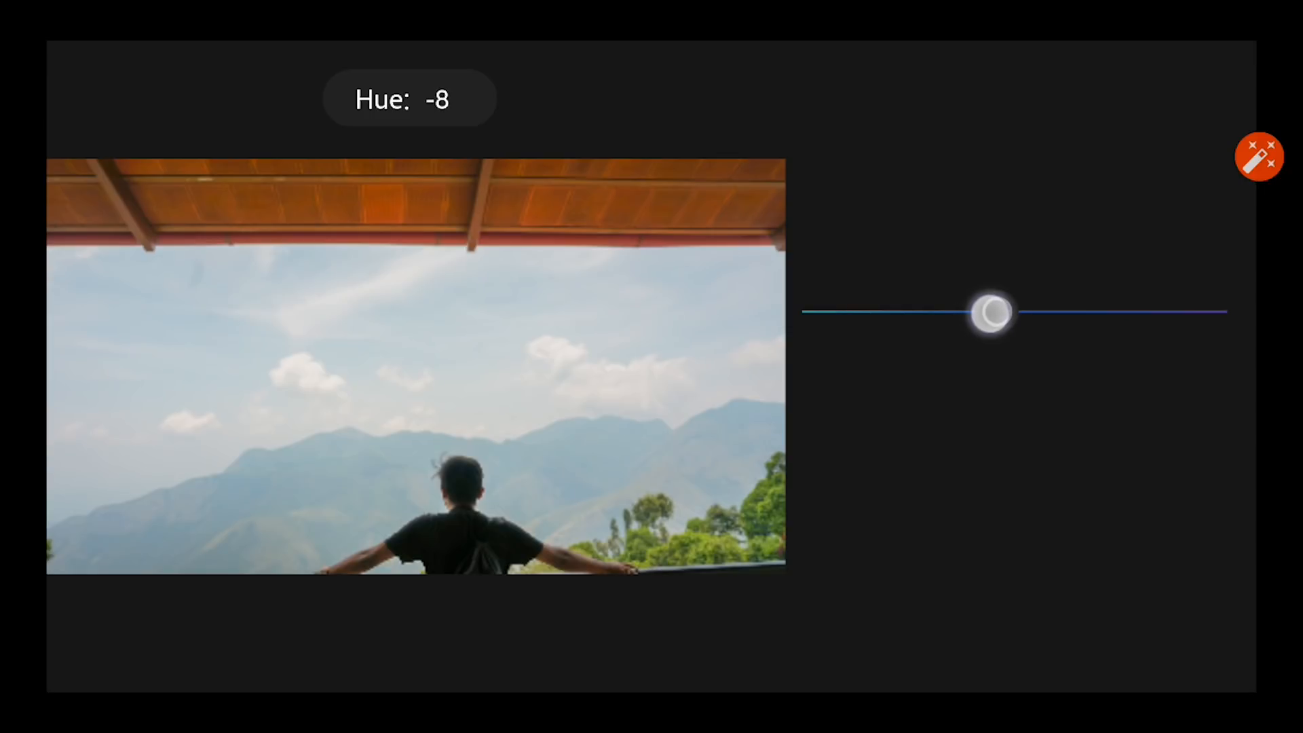
drag(990, 313, 1005, 312)
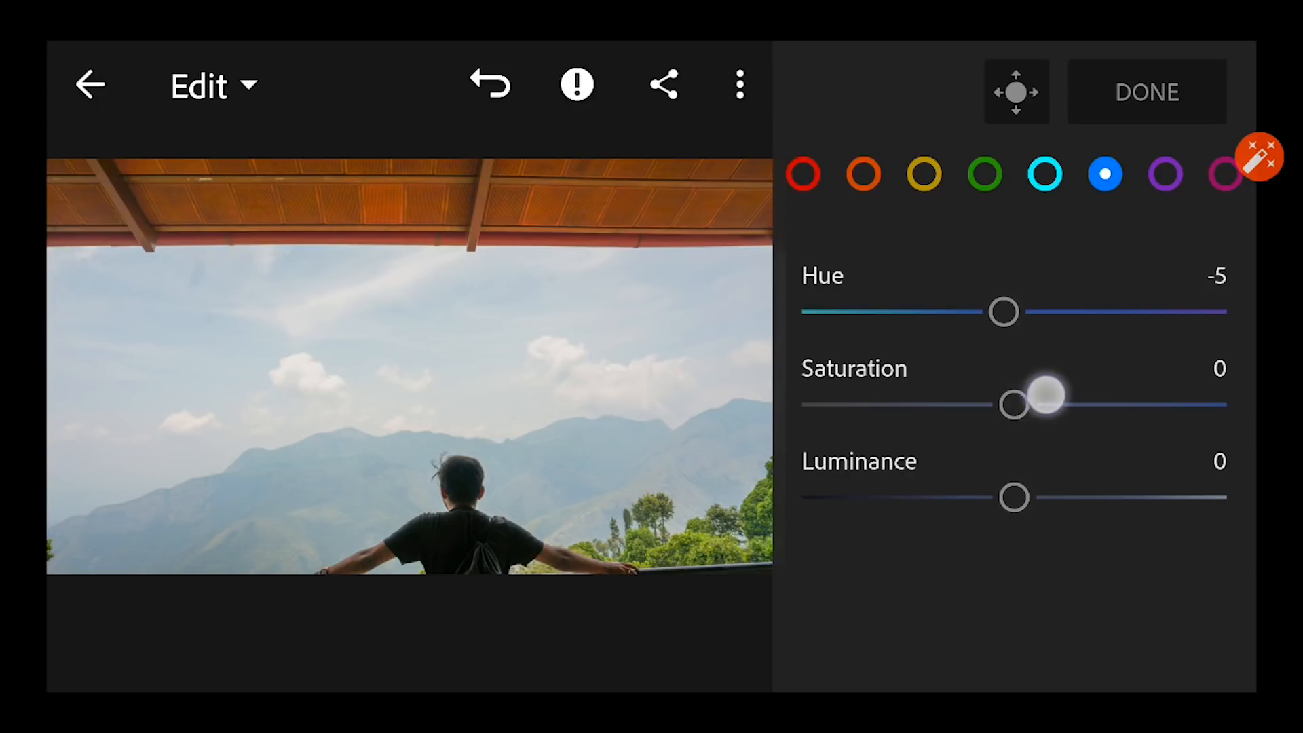
drag(1013, 405, 1026, 404)
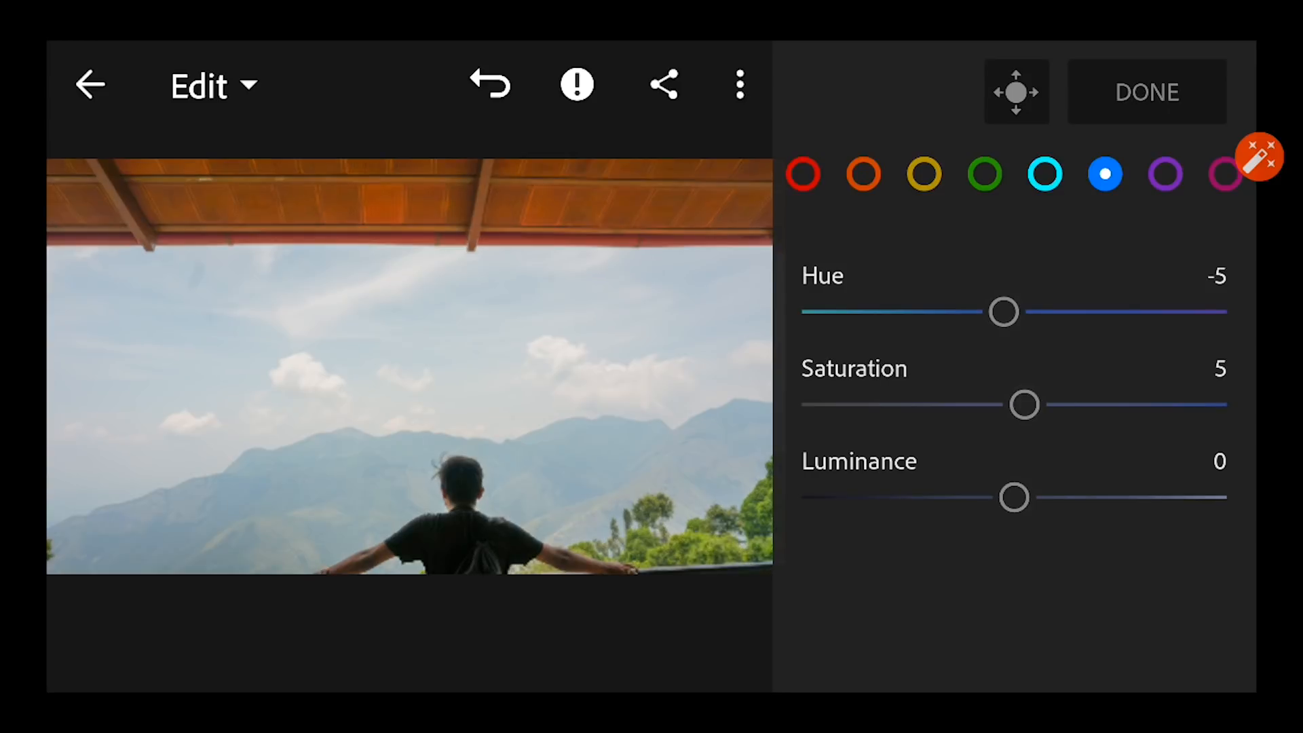
drag(1014, 497, 1004, 497)
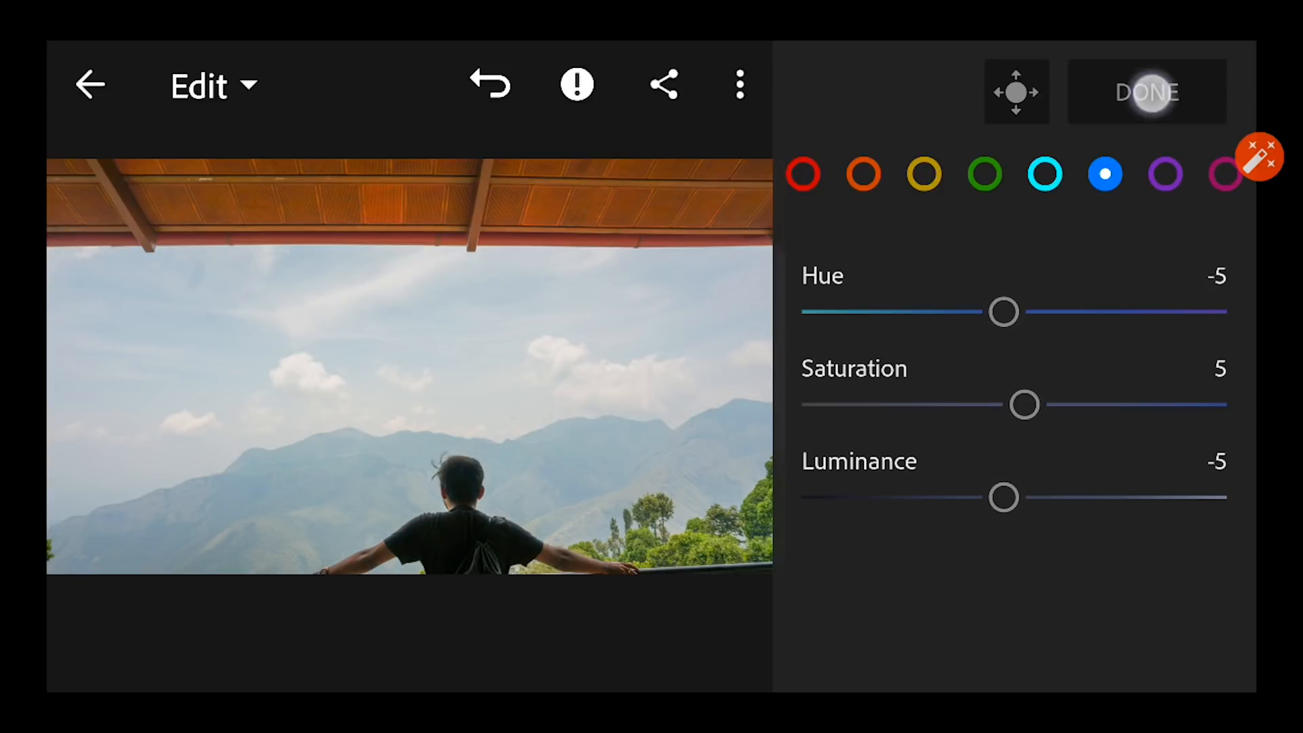
click(1214, 402)
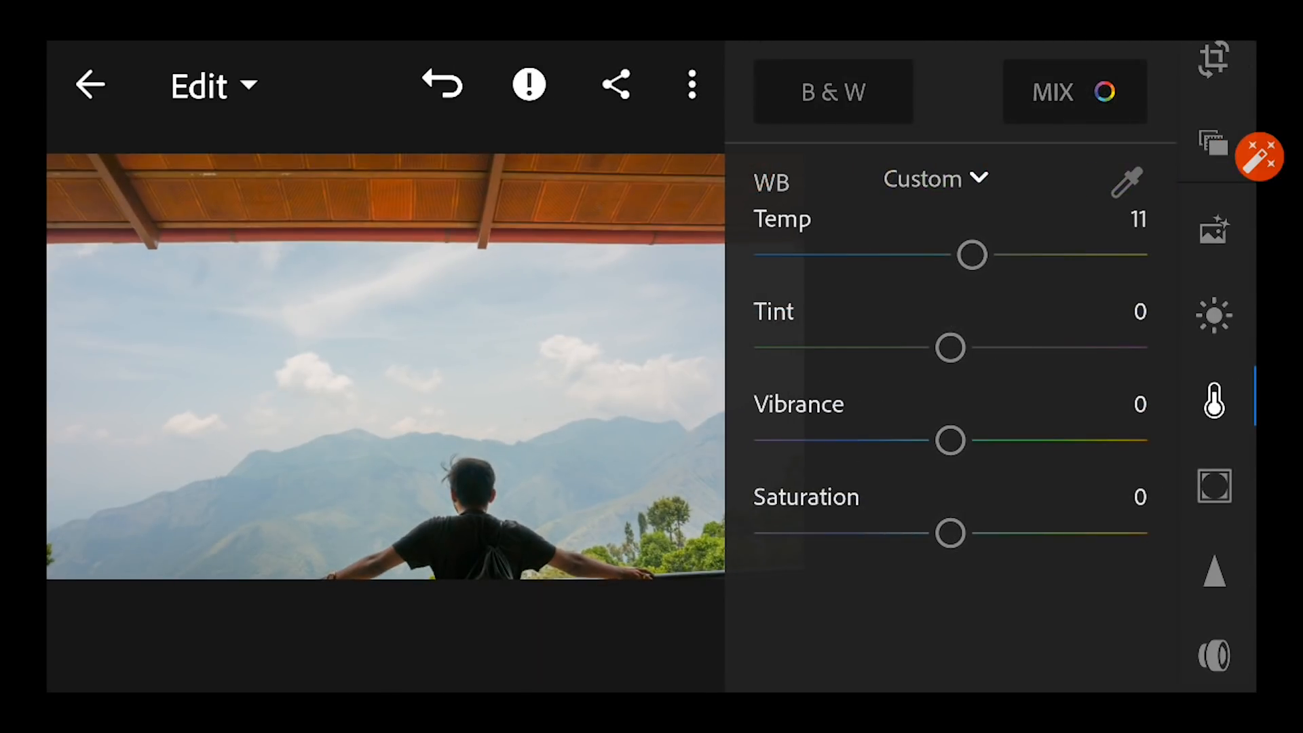
- In Effects, set Dehaze to 80 for a deep, vivid blue sky
scroll(down, 3)
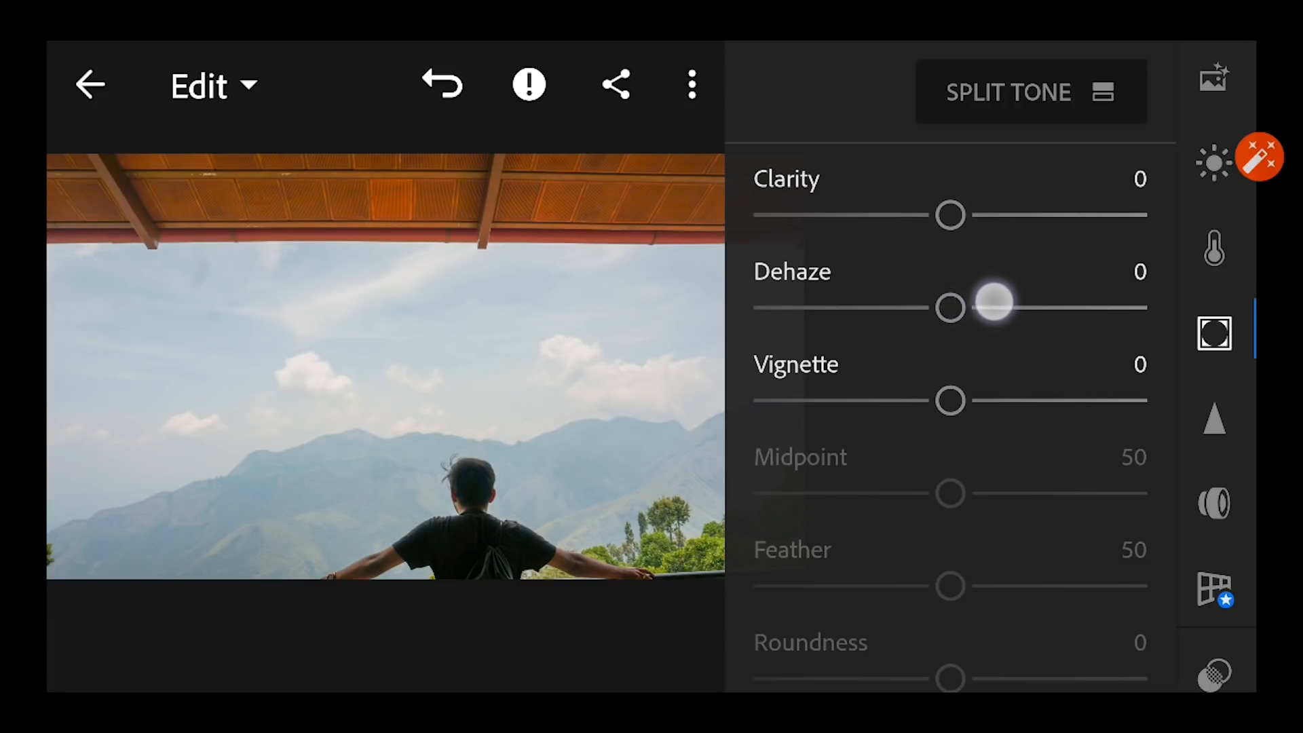
drag(993, 308, 1135, 308)
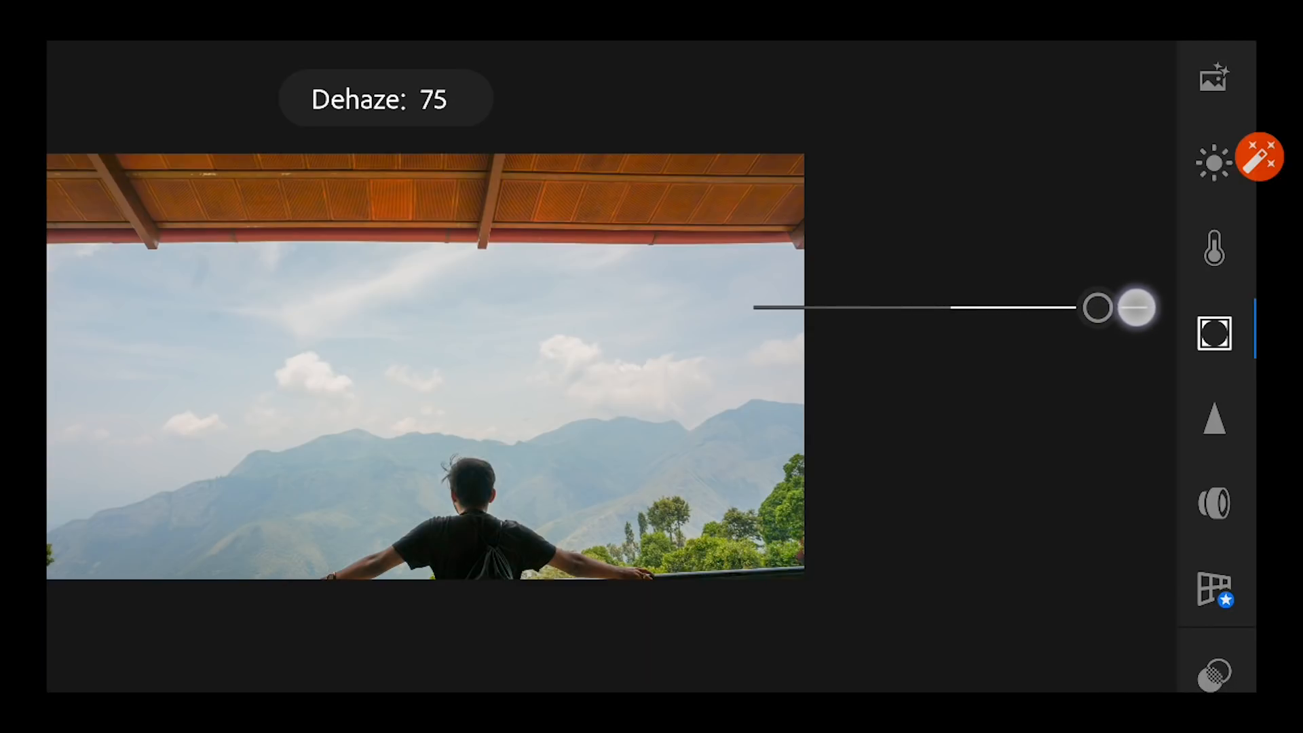
drag(1139, 308, 1147, 308)
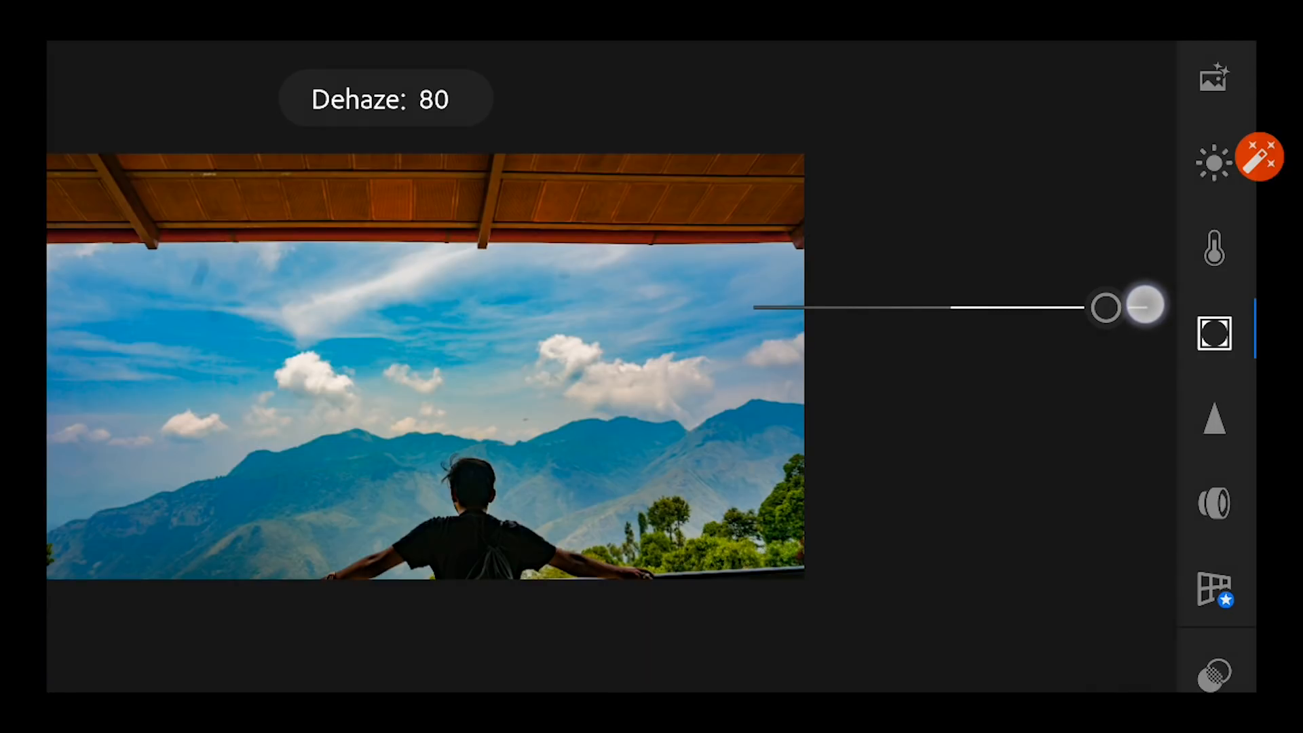
drag(1139, 307, 1093, 318)
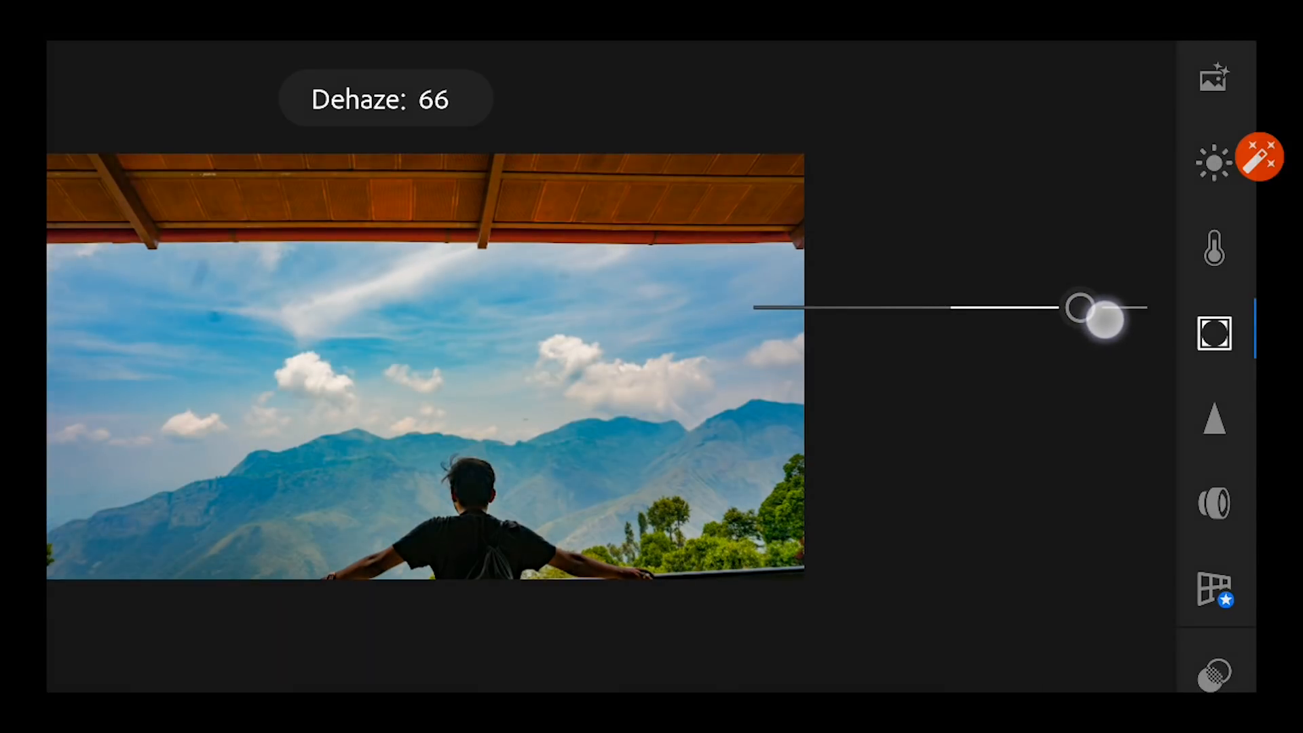
drag(1081, 308, 1109, 308)
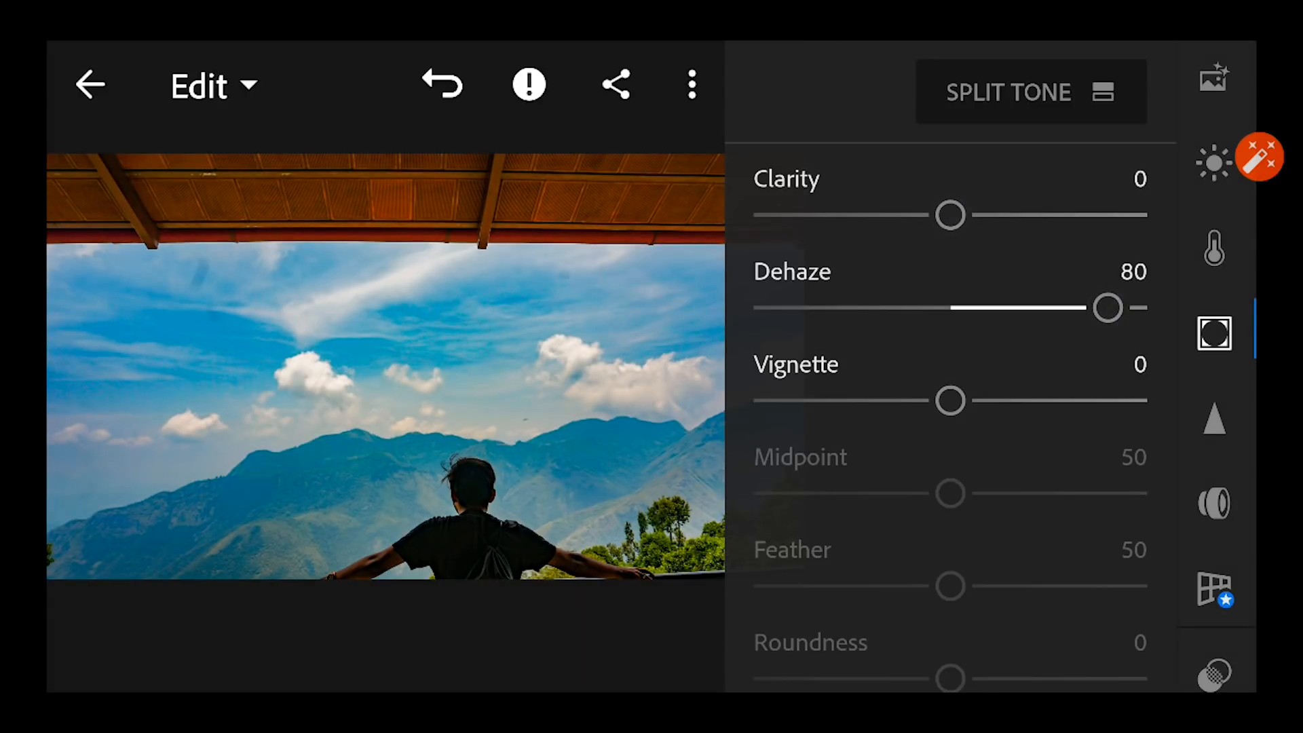
- Try Clarity at extreme values, then settle it at -3
drag(952, 216, 931, 221)
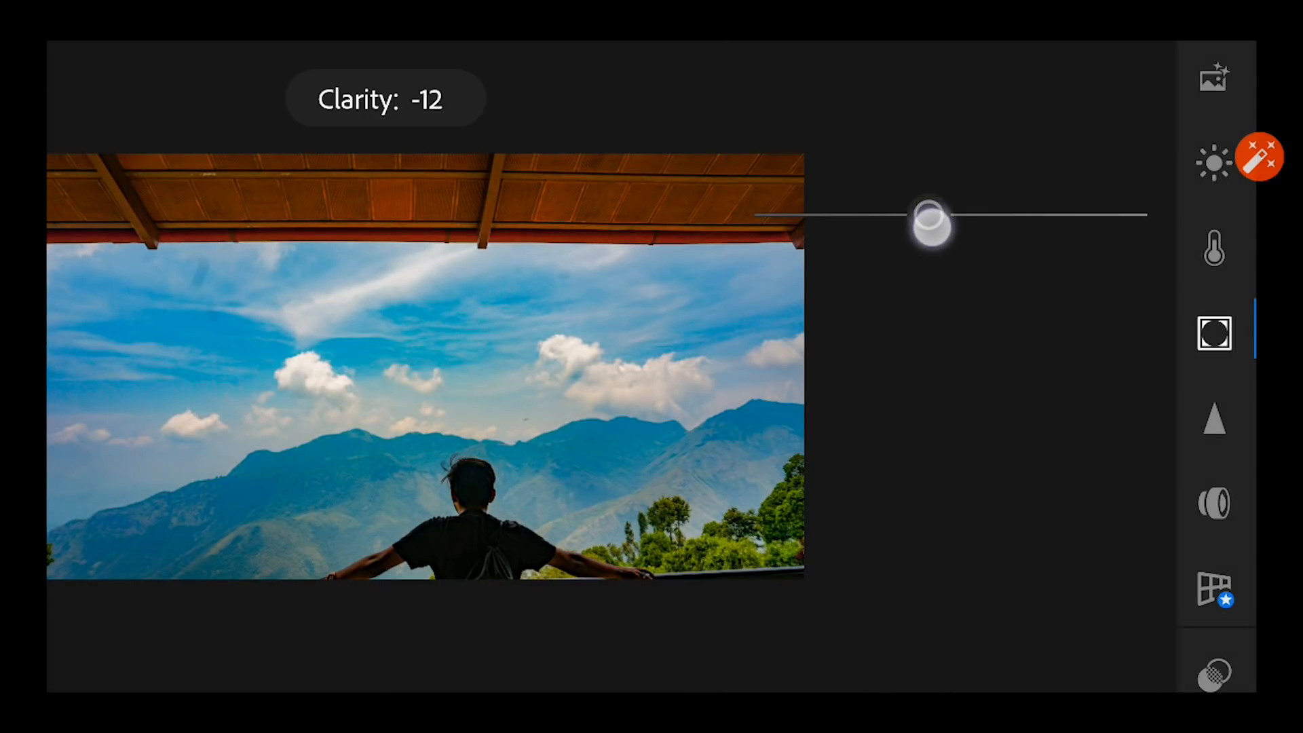
drag(931, 219, 876, 216)
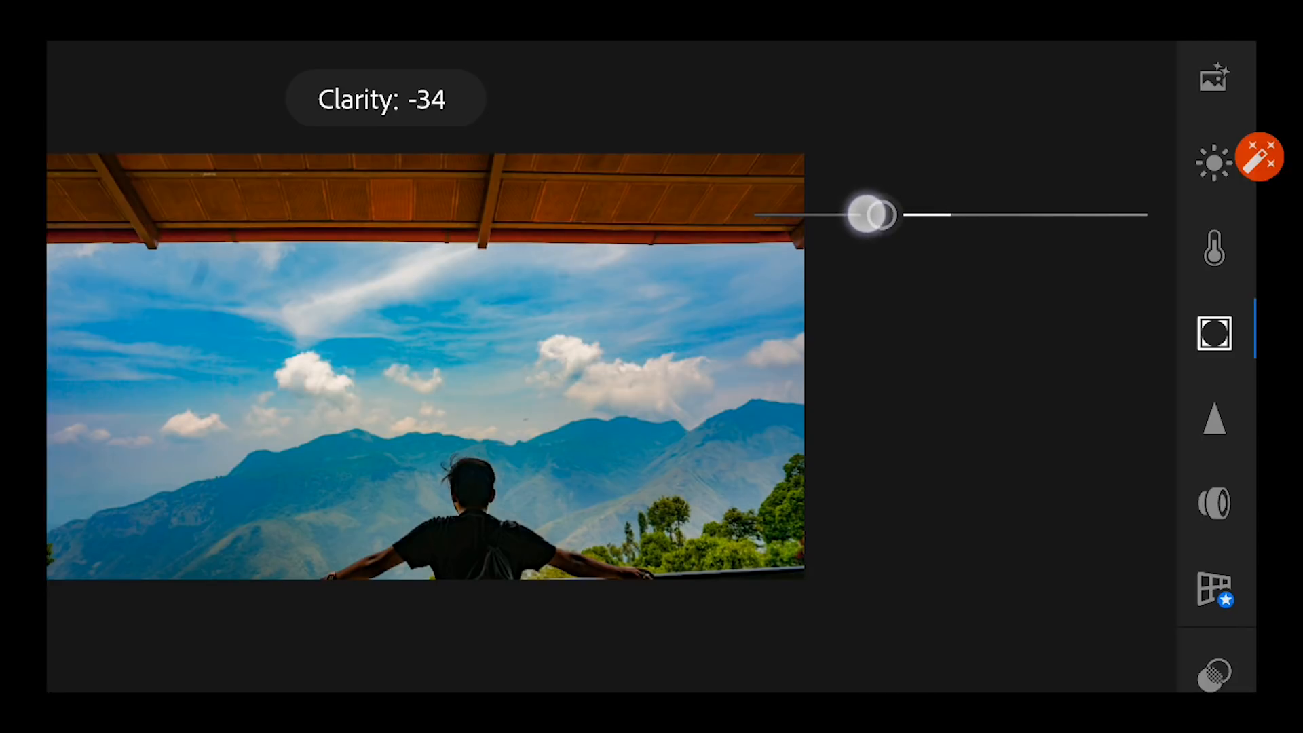
drag(875, 214, 792, 214)
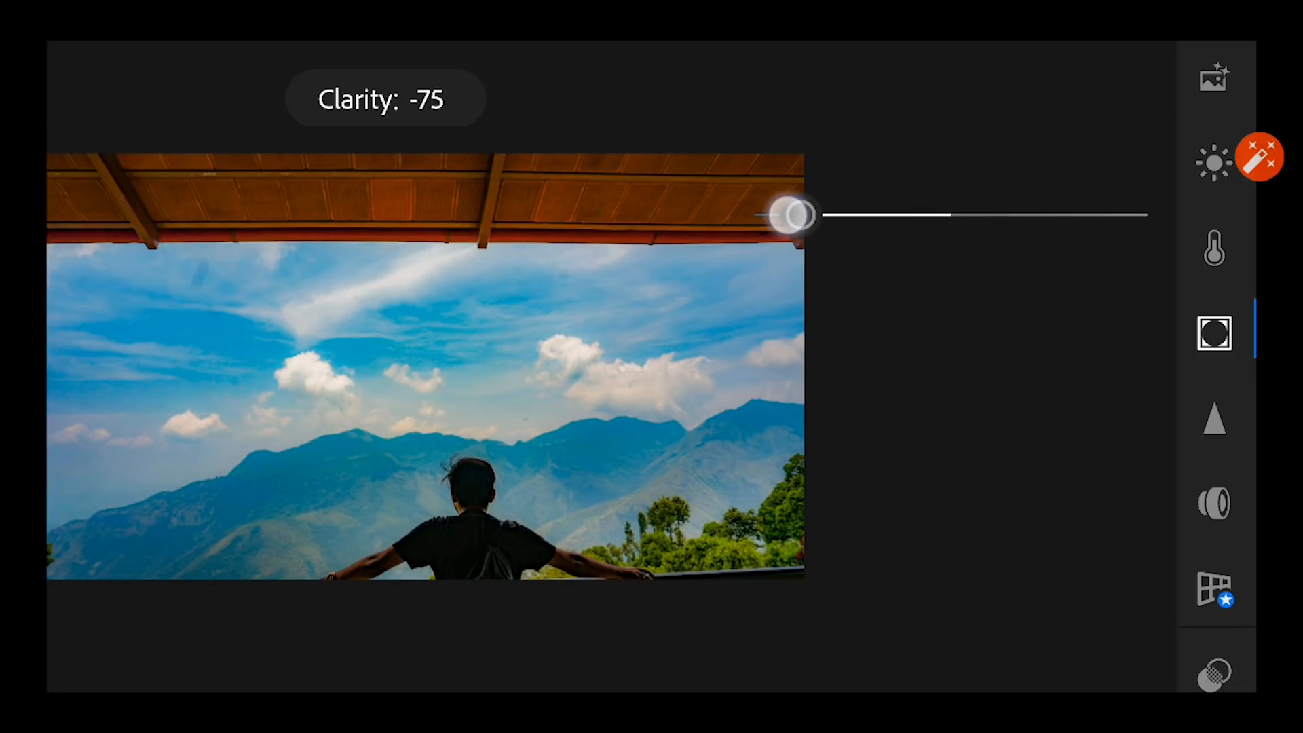
drag(790, 215, 810, 217)
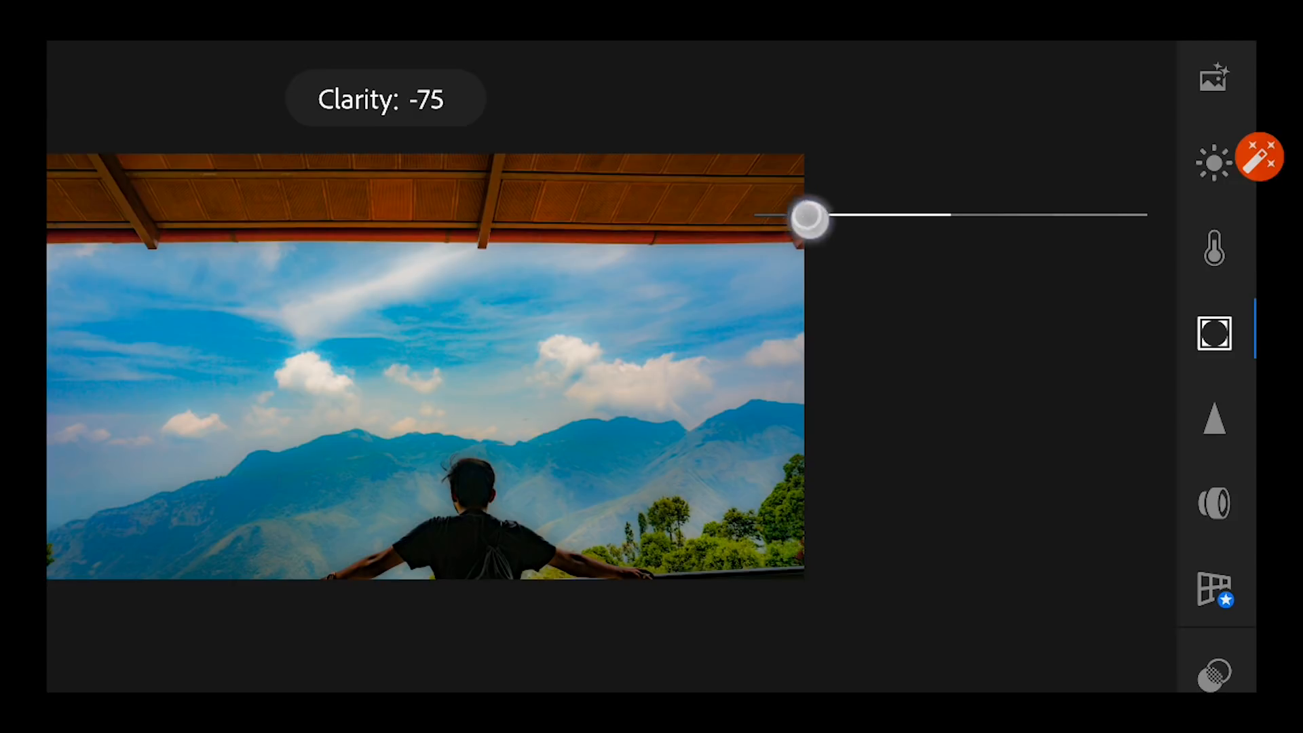
drag(811, 216, 1147, 214)
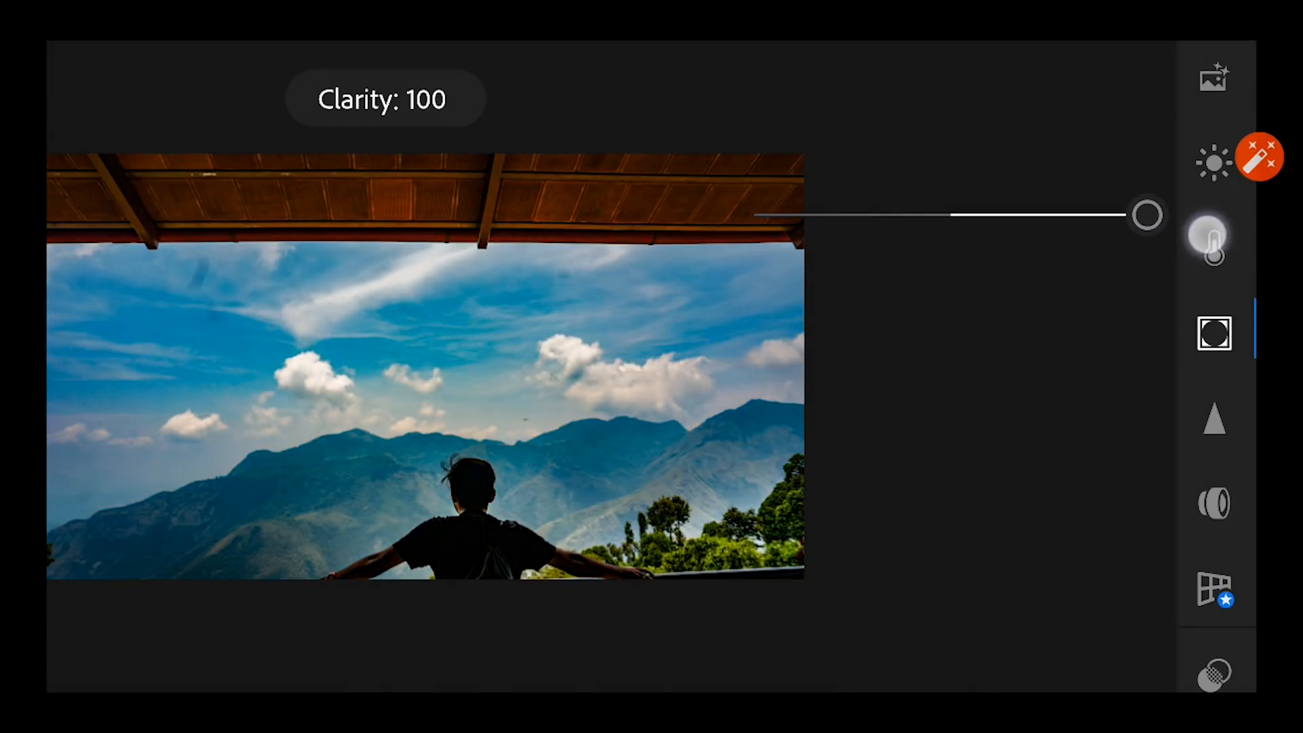
drag(1147, 214, 1138, 214)
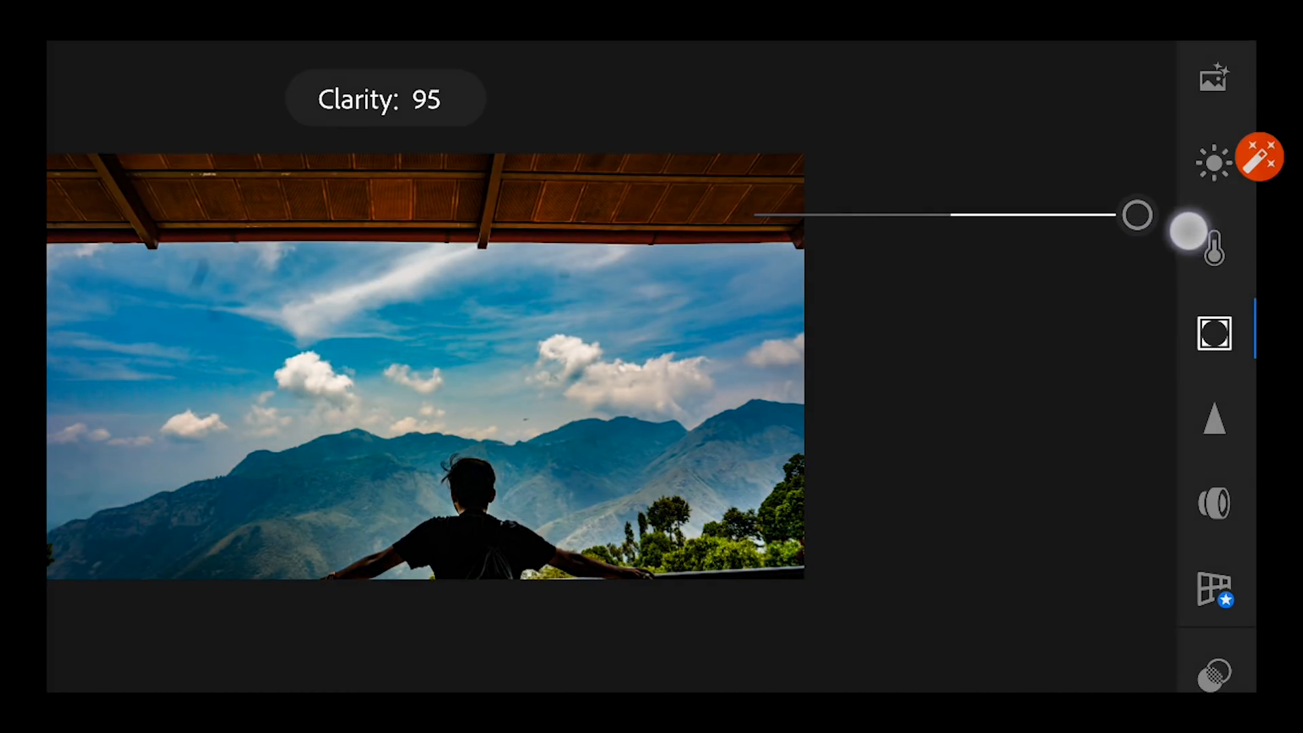
drag(1138, 214, 938, 214)
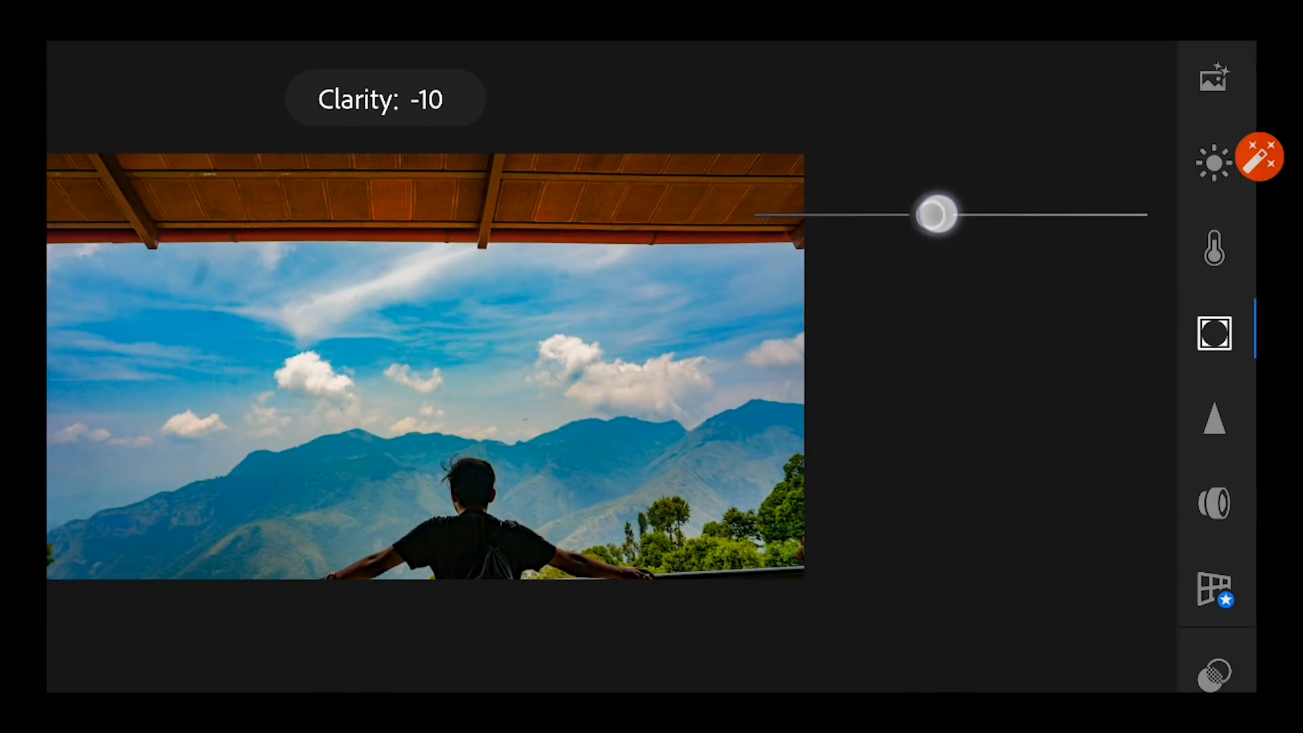
drag(936, 214, 943, 214)
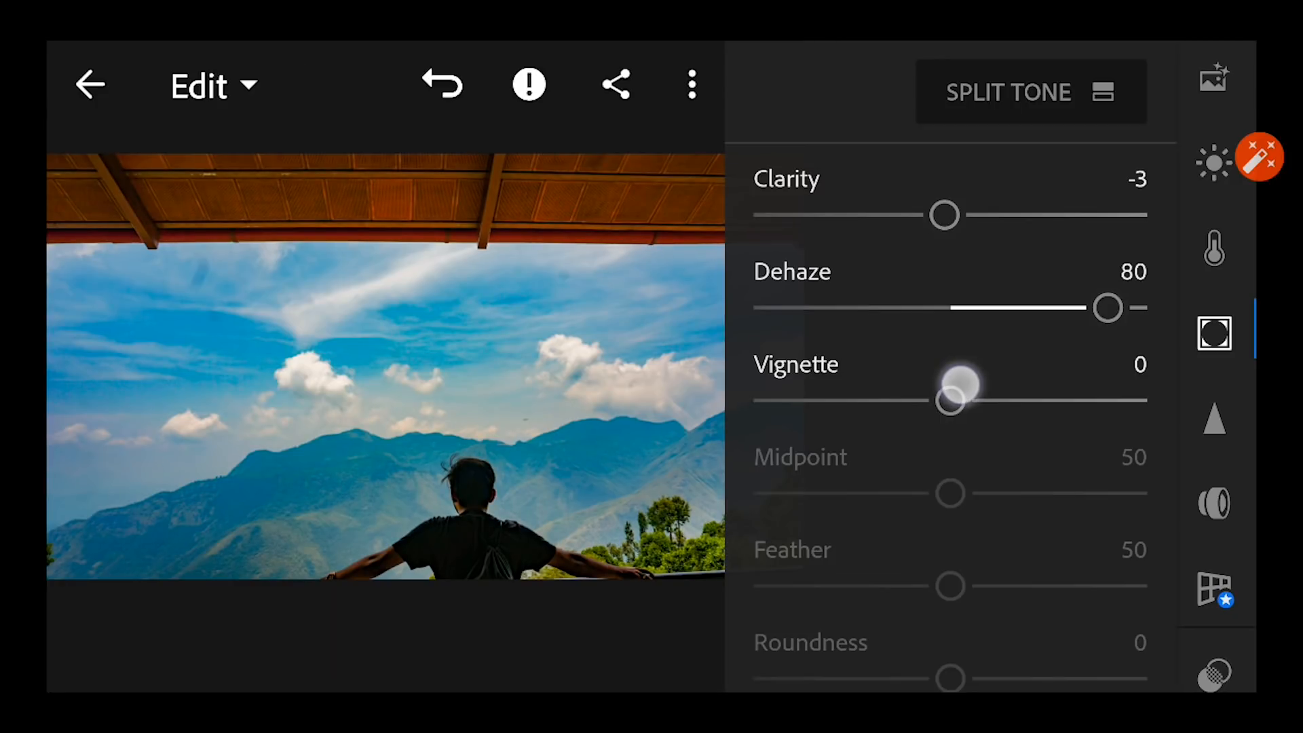
- Set Vignette to -5 with Feather raised to 75, leaving grain at zero
drag(955, 400, 1006, 399)
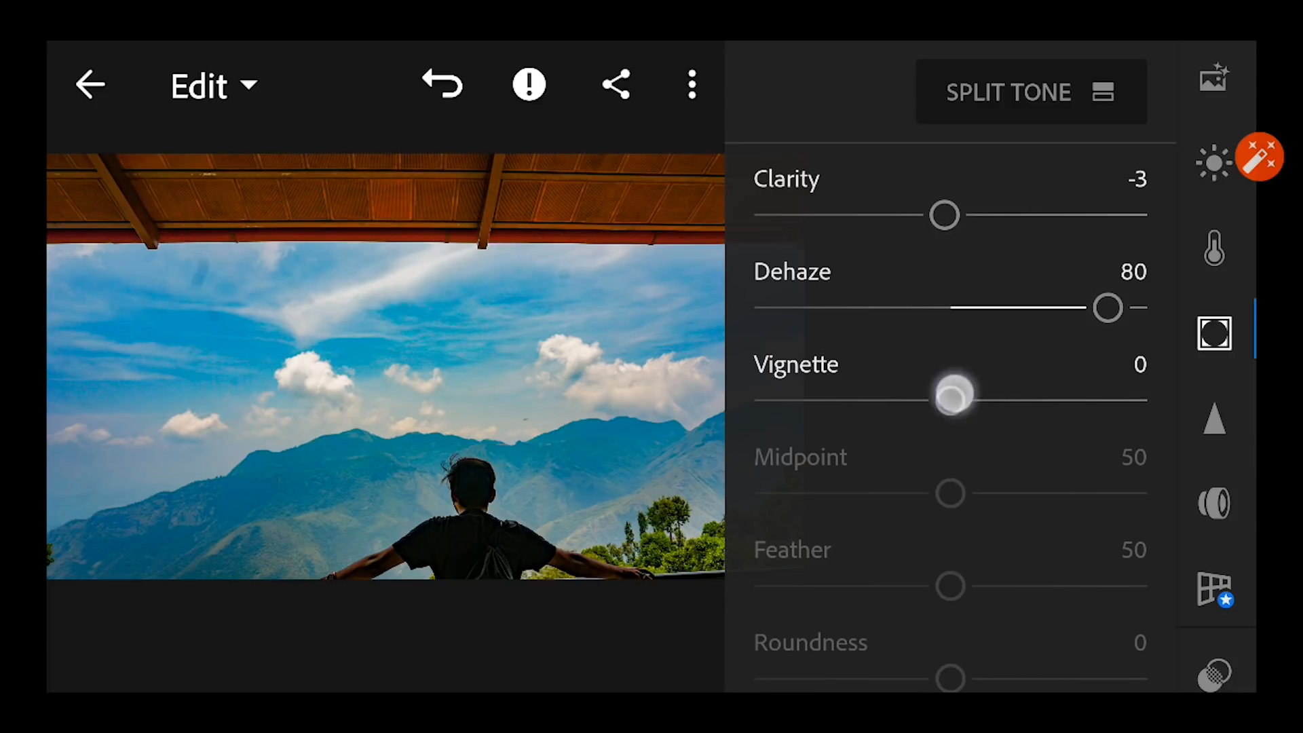
drag(953, 399, 975, 399)
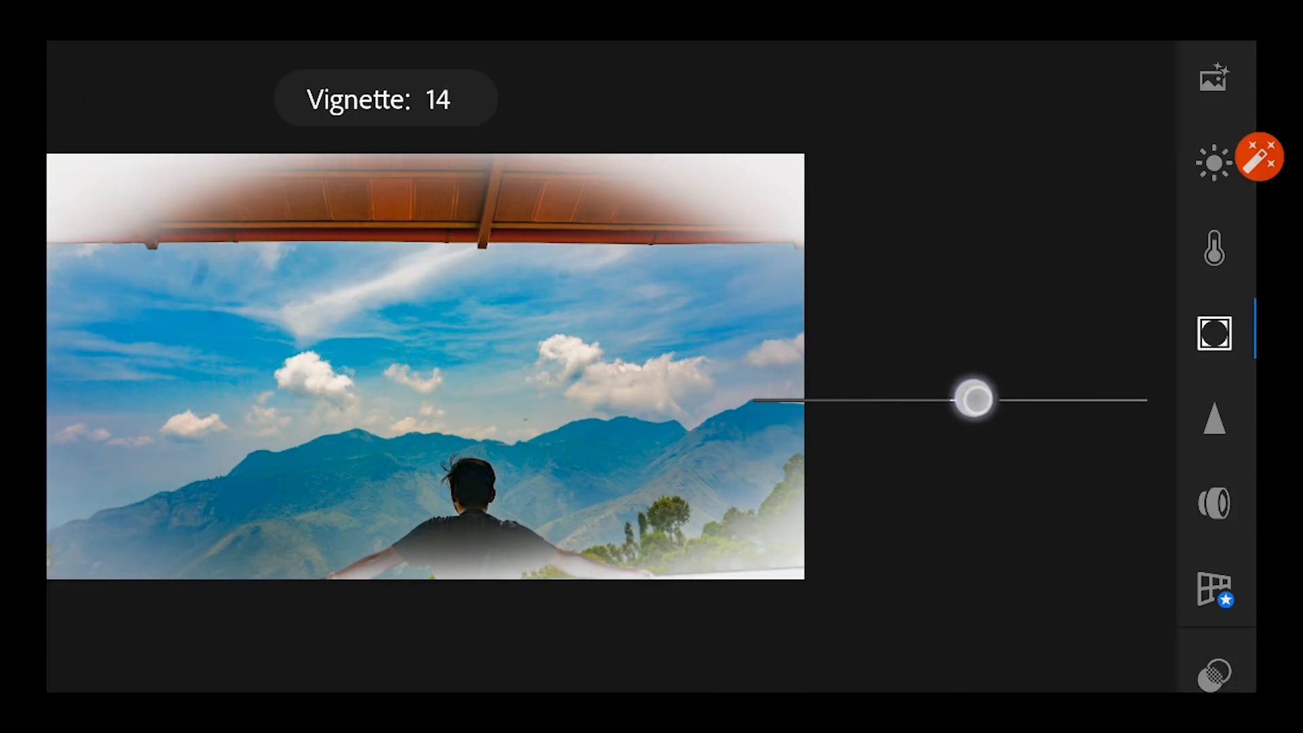
drag(979, 399, 944, 399)
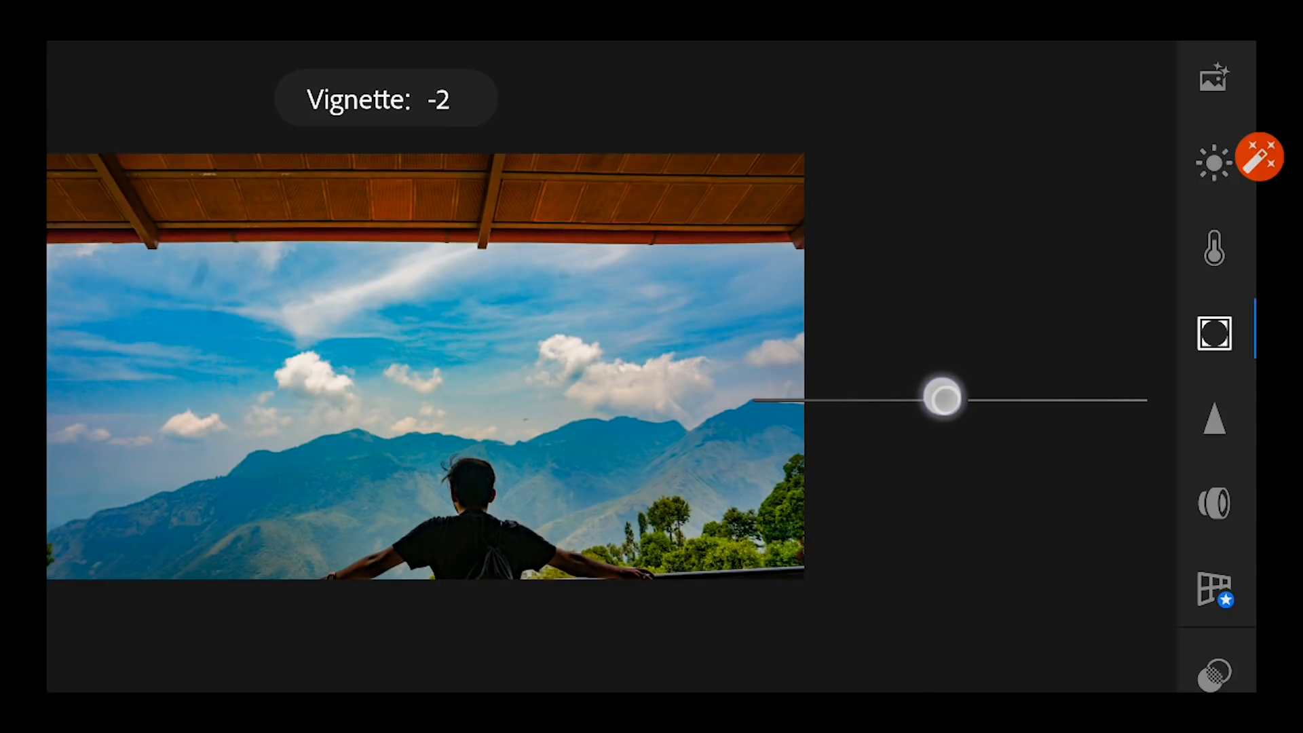
drag(945, 399, 933, 398)
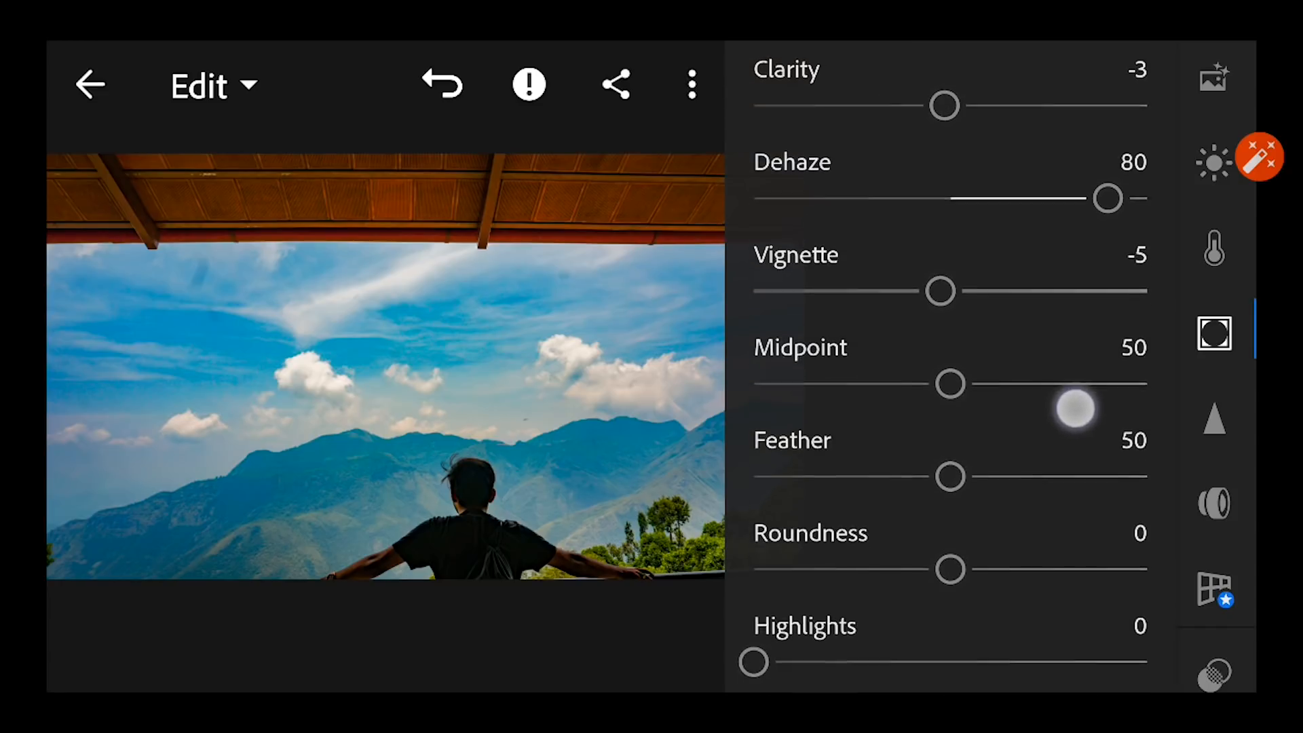
drag(951, 476, 1056, 477)
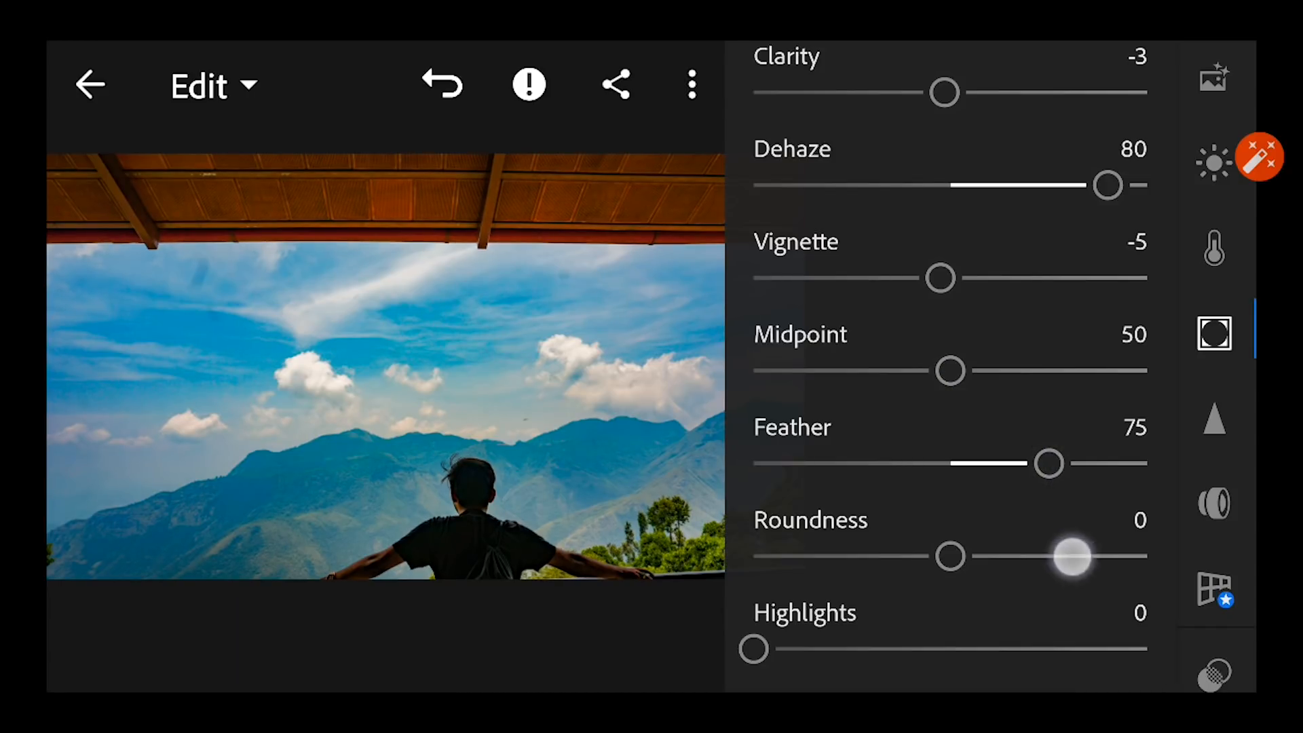
scroll(down, 3)
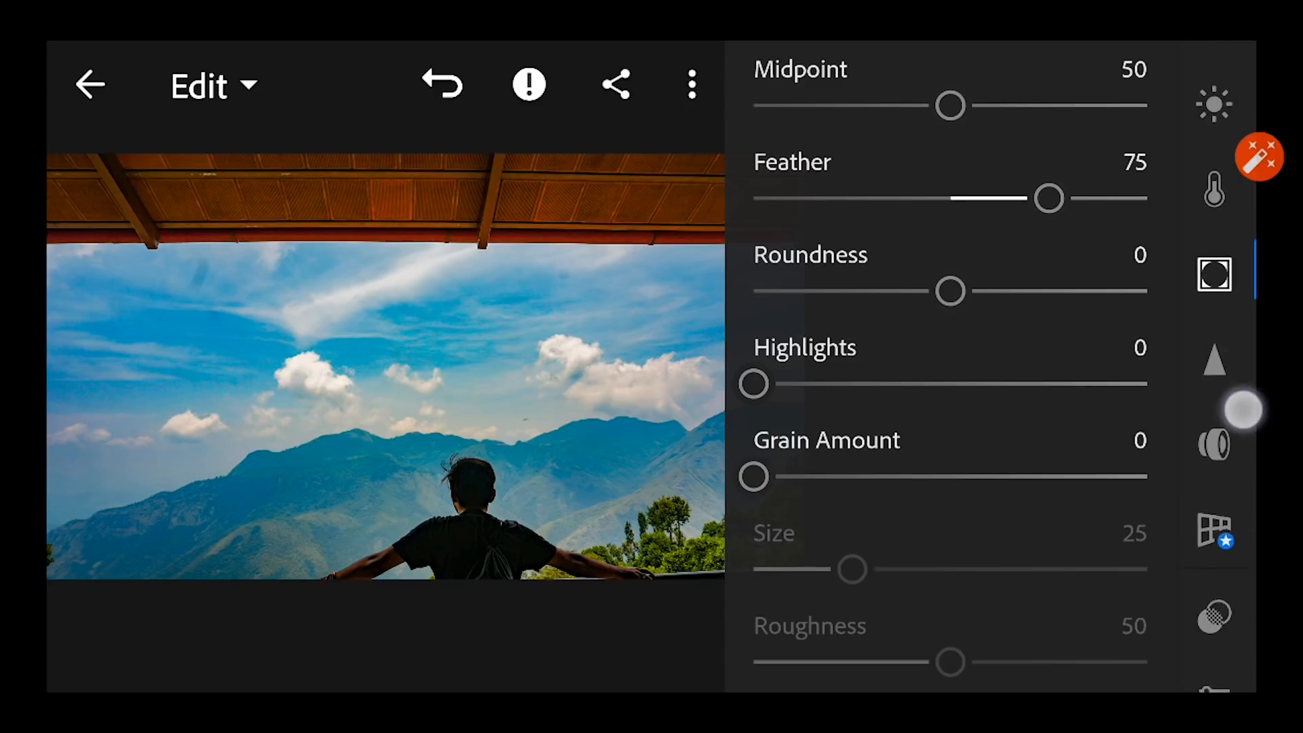
scroll(down, 3)
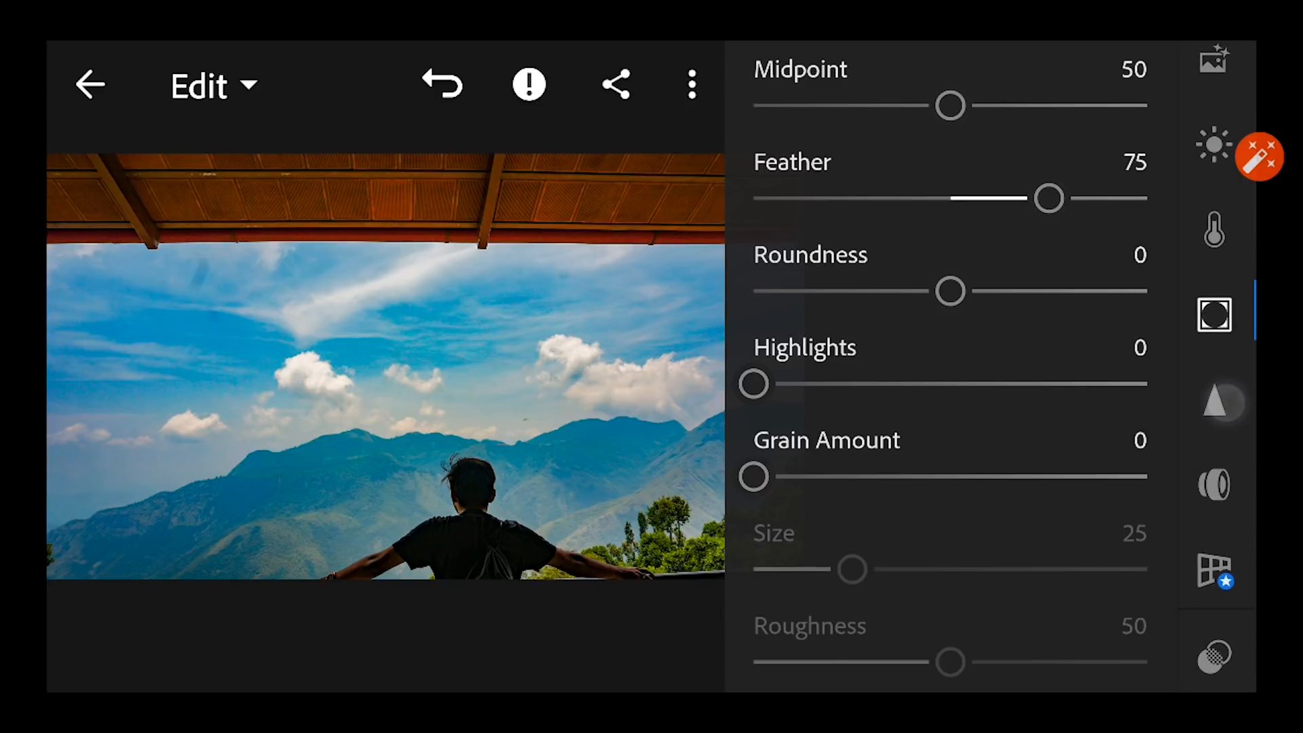
- In Detail, set Noise Reduction 20, Color Noise Reduction 25, Smoothness 62
click(1214, 403)
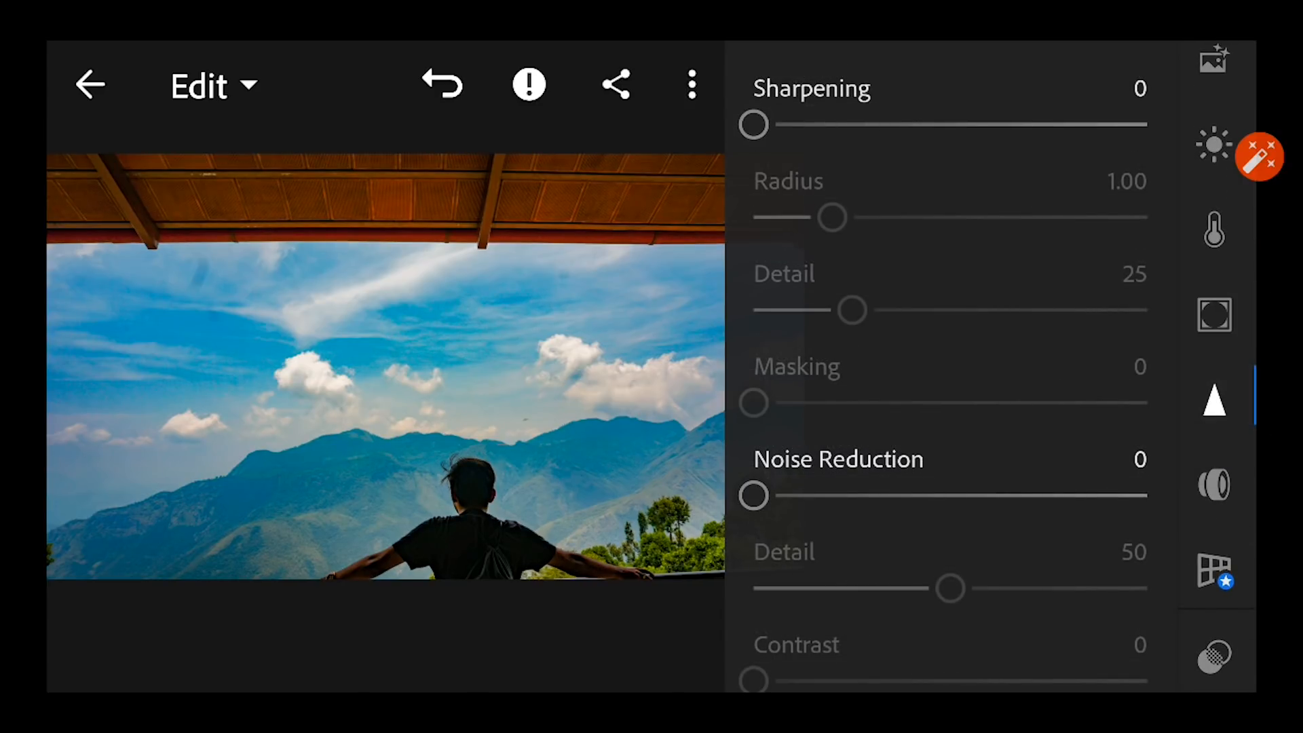
drag(752, 494, 877, 494)
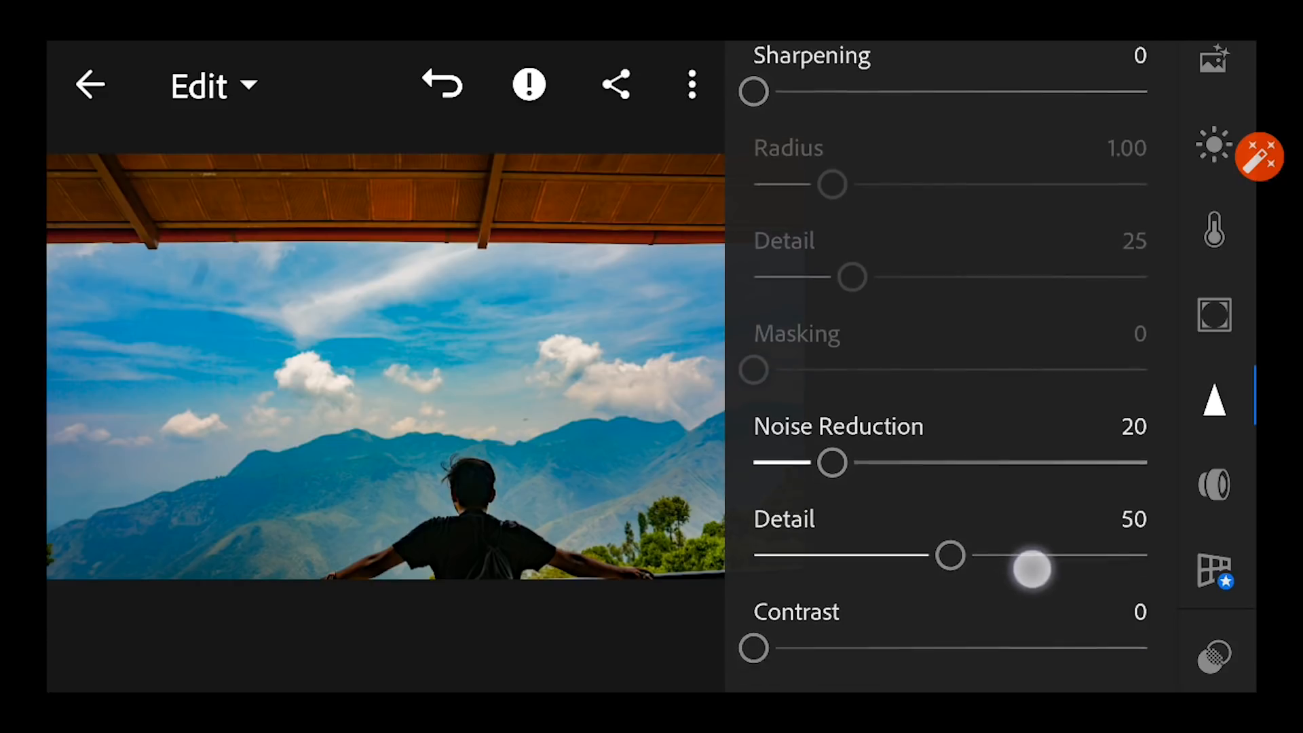
scroll(down, 3)
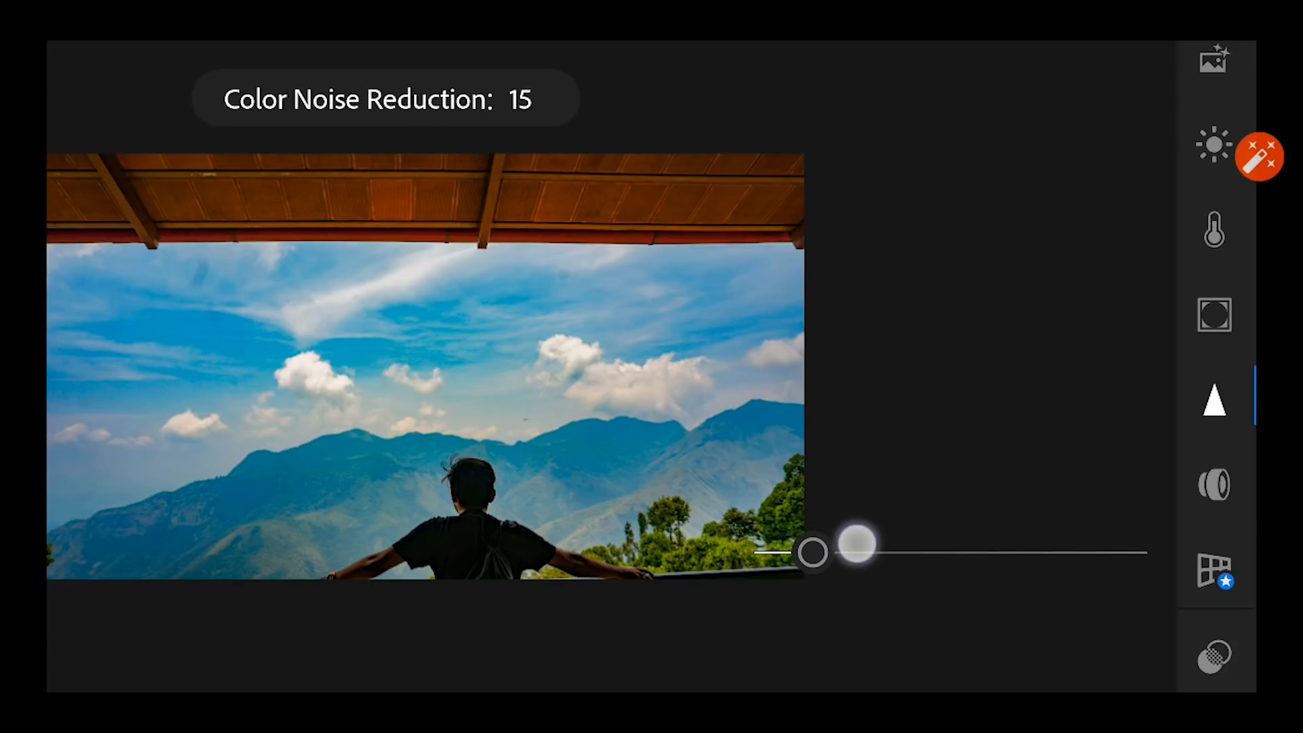
drag(857, 544, 902, 541)
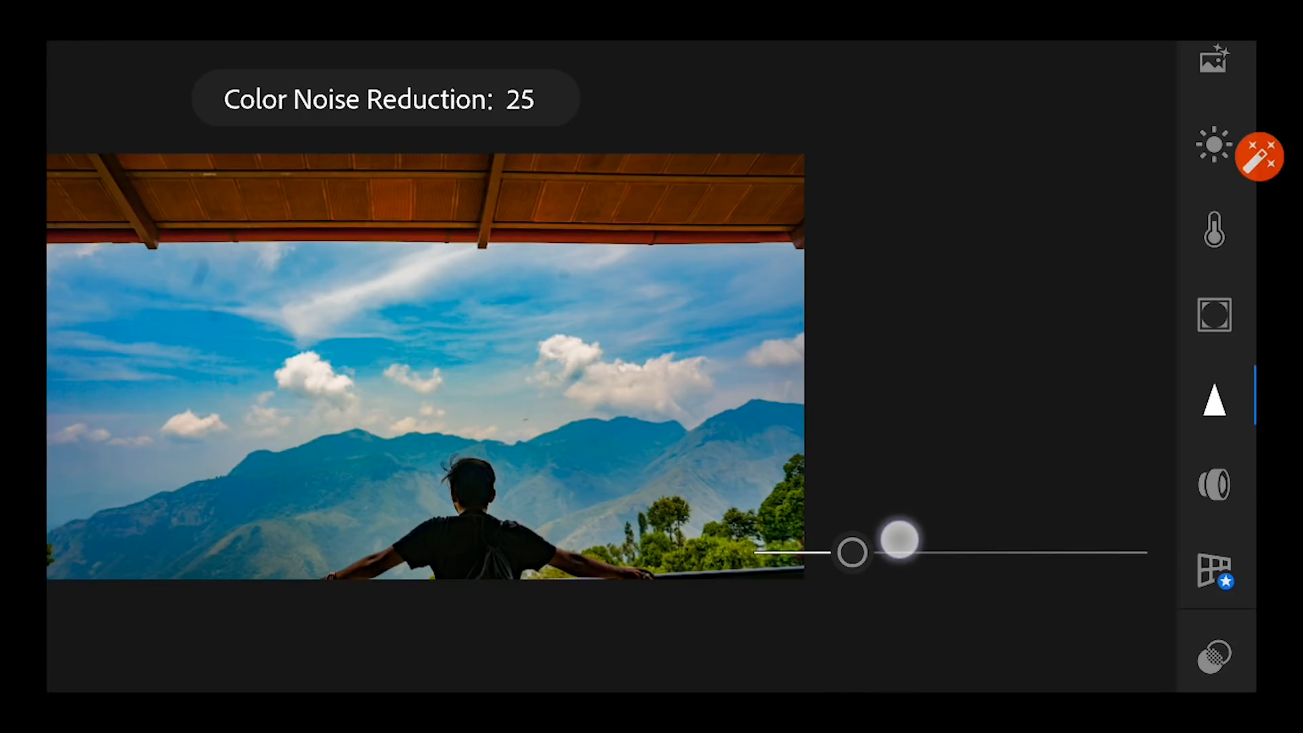
drag(901, 542, 885, 538)
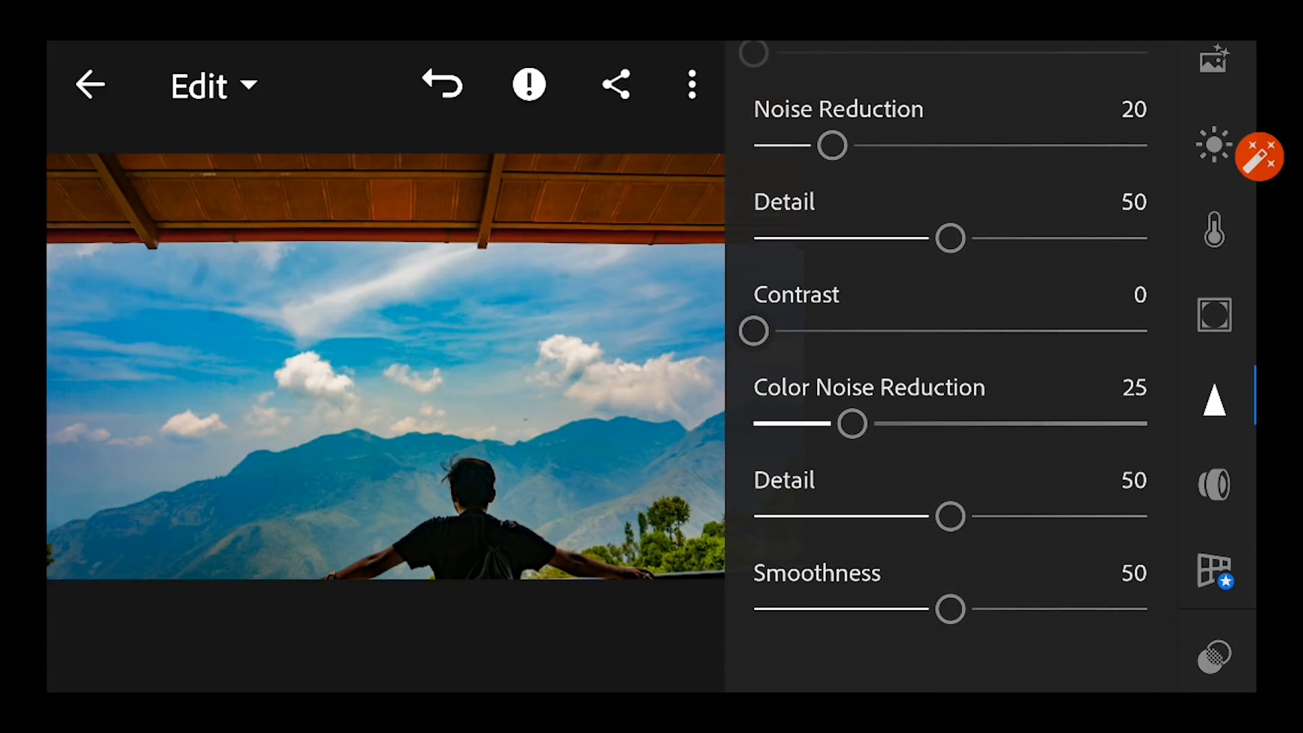
drag(950, 609, 1001, 610)
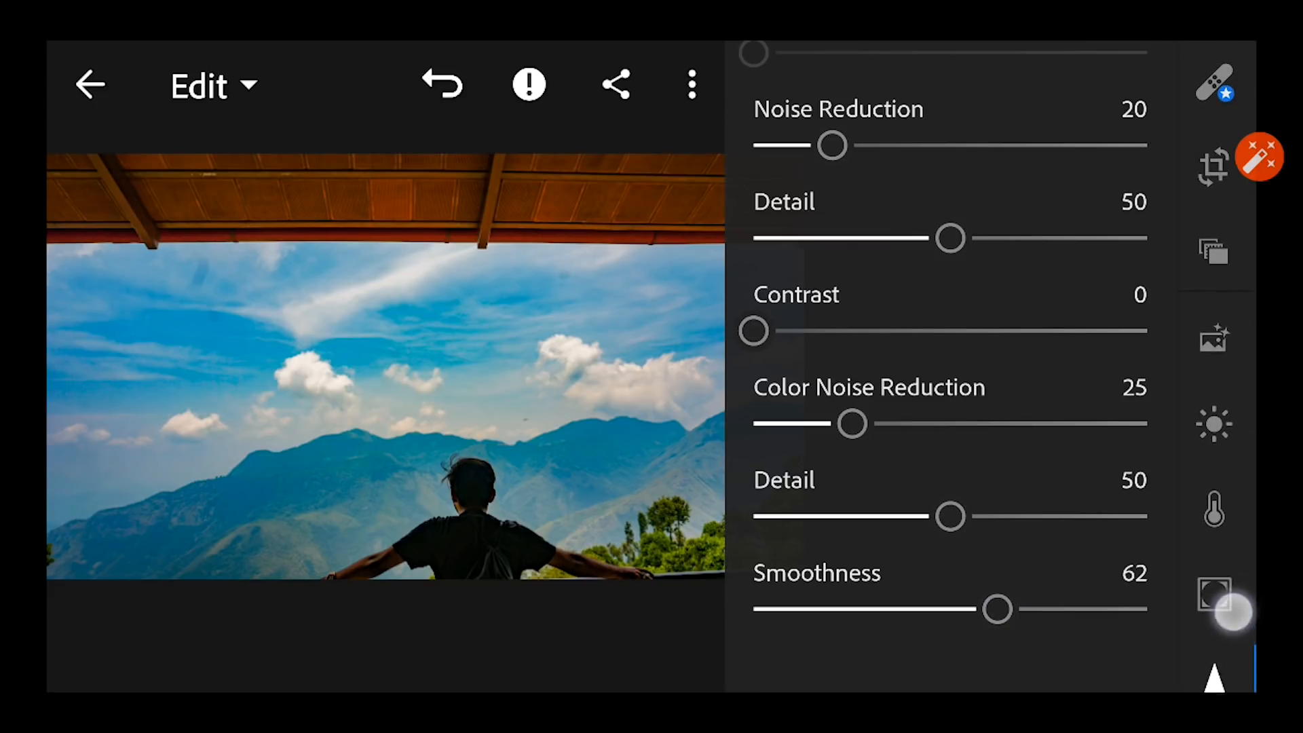
- Back in Light, fine-tune Blacks between 34 and 74, ending near 58
click(1213, 439)
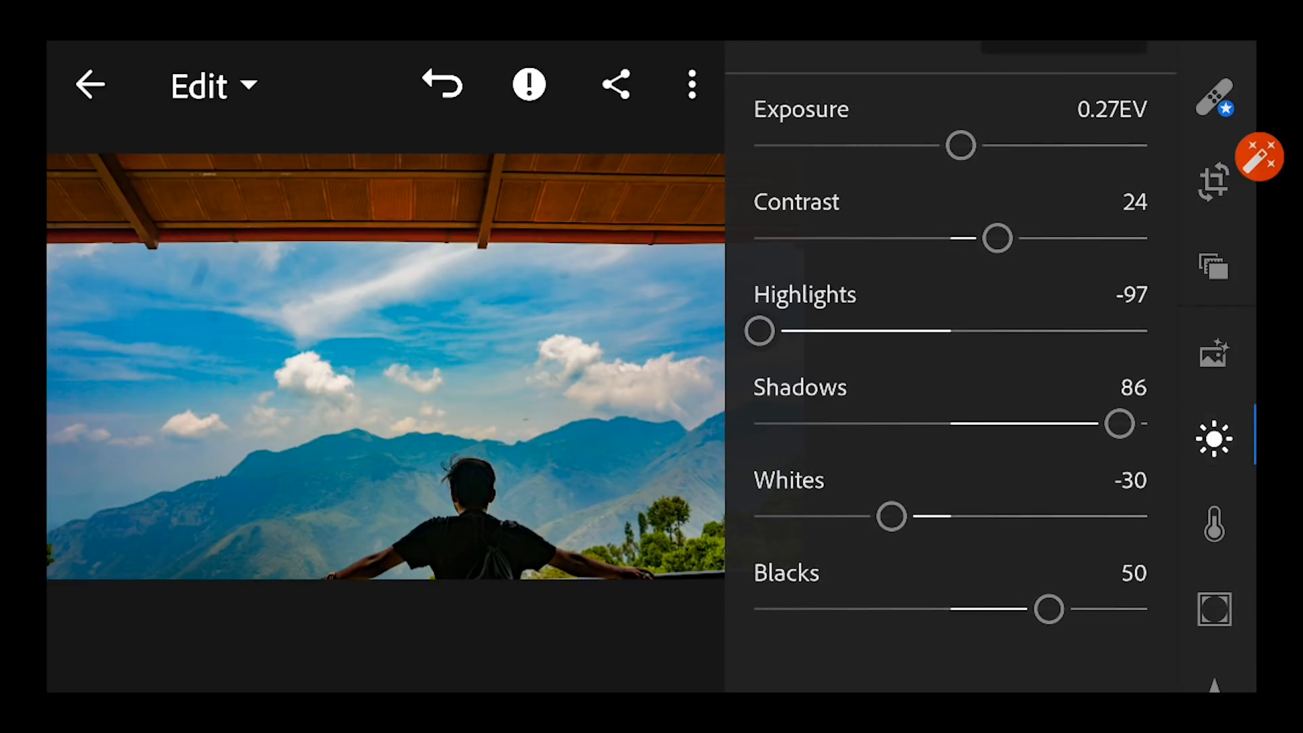
drag(1050, 610, 1109, 609)
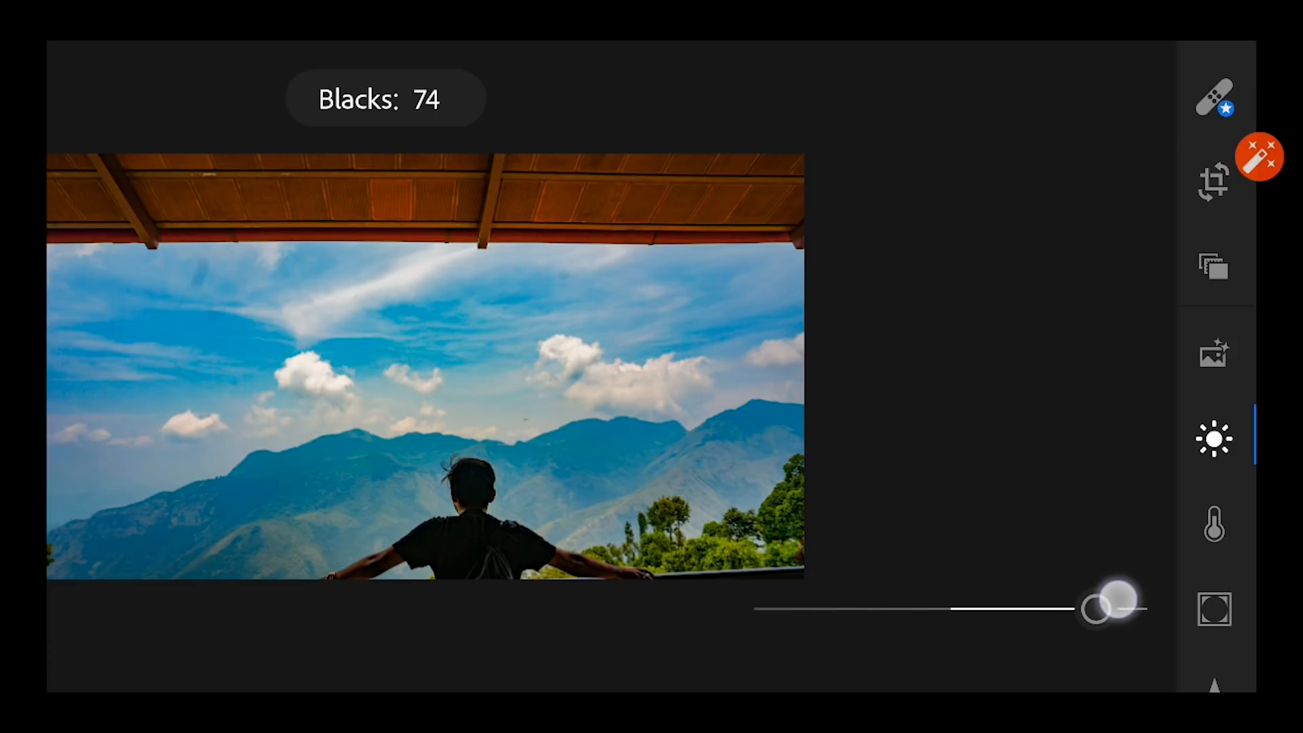
drag(1109, 608, 1080, 608)
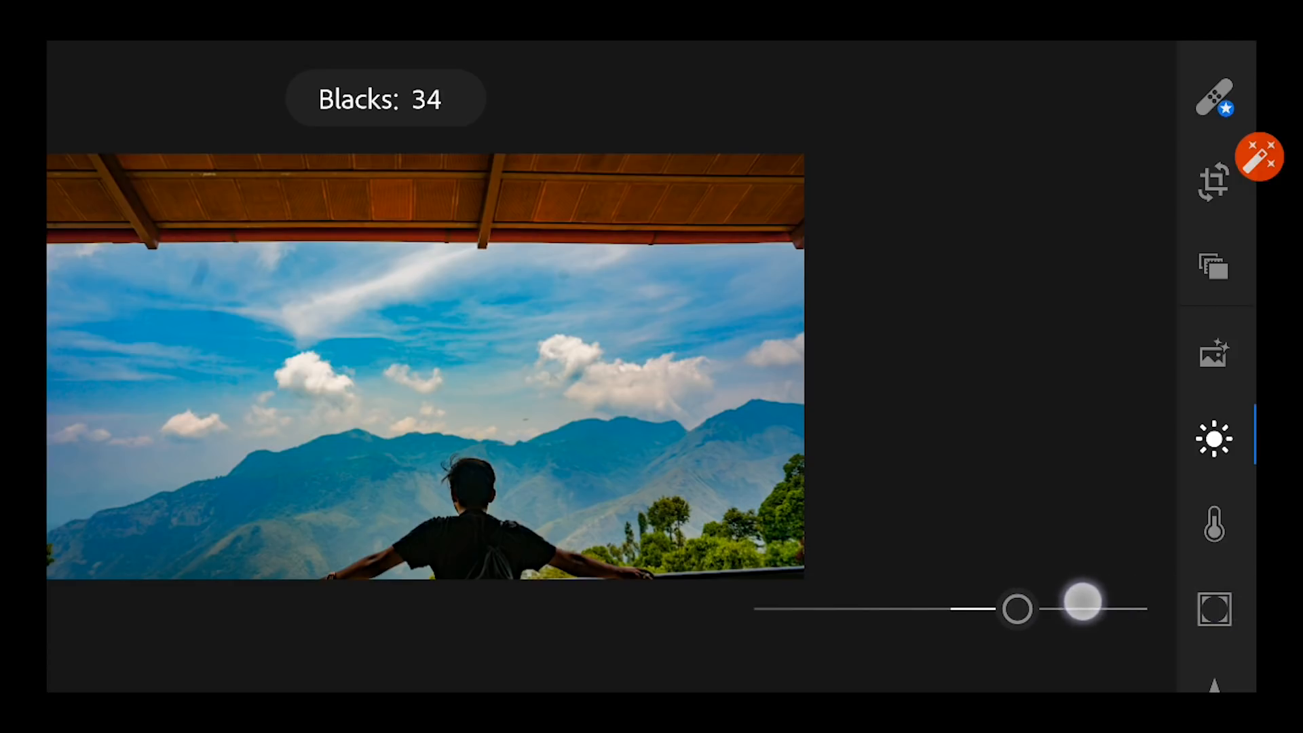
drag(1084, 607, 1130, 595)
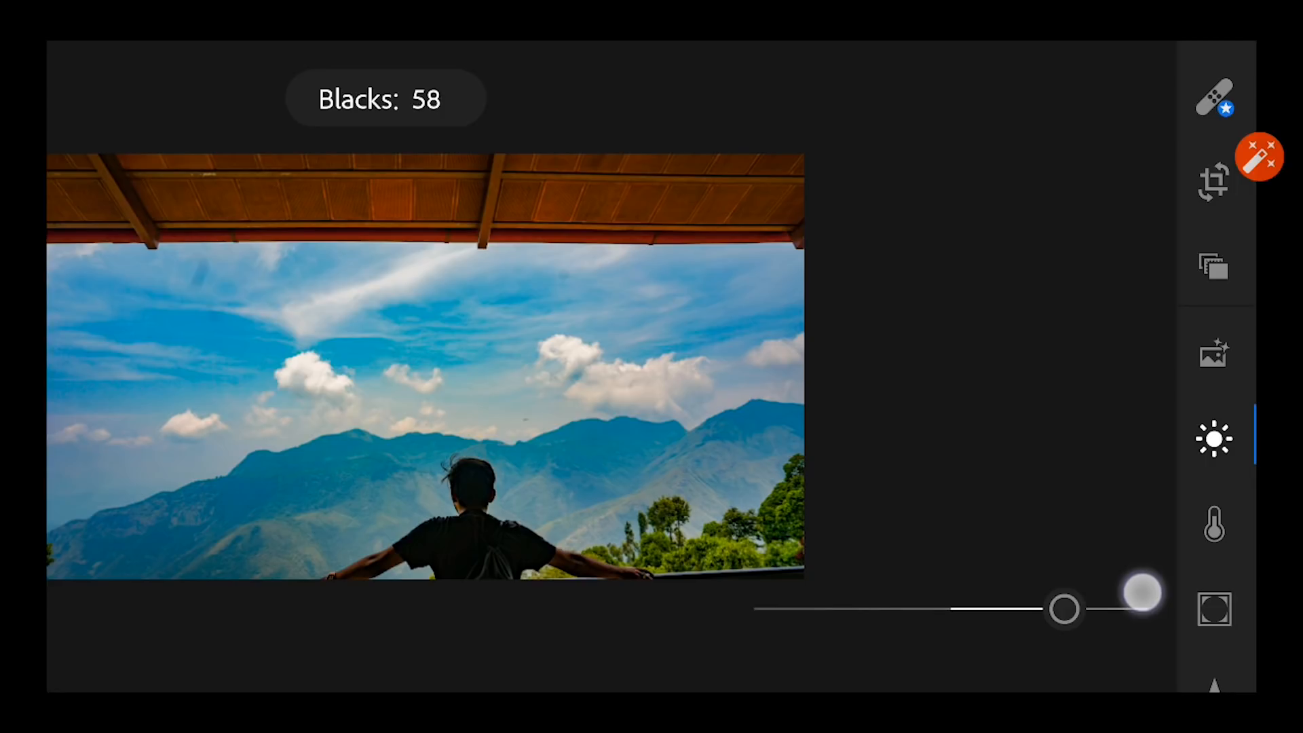
drag(1143, 590, 1151, 586)
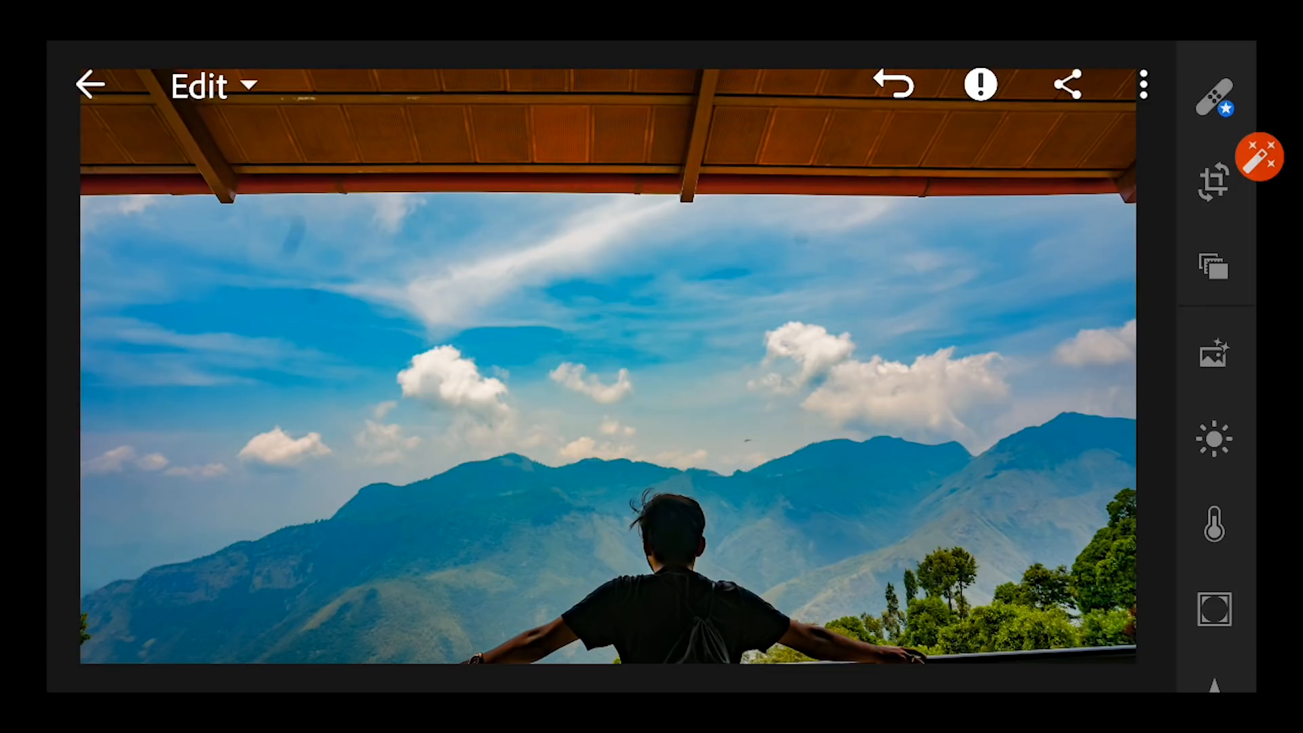
- Create a user preset named 'nature blue' from the mountain photo's current edits
click(1144, 84)
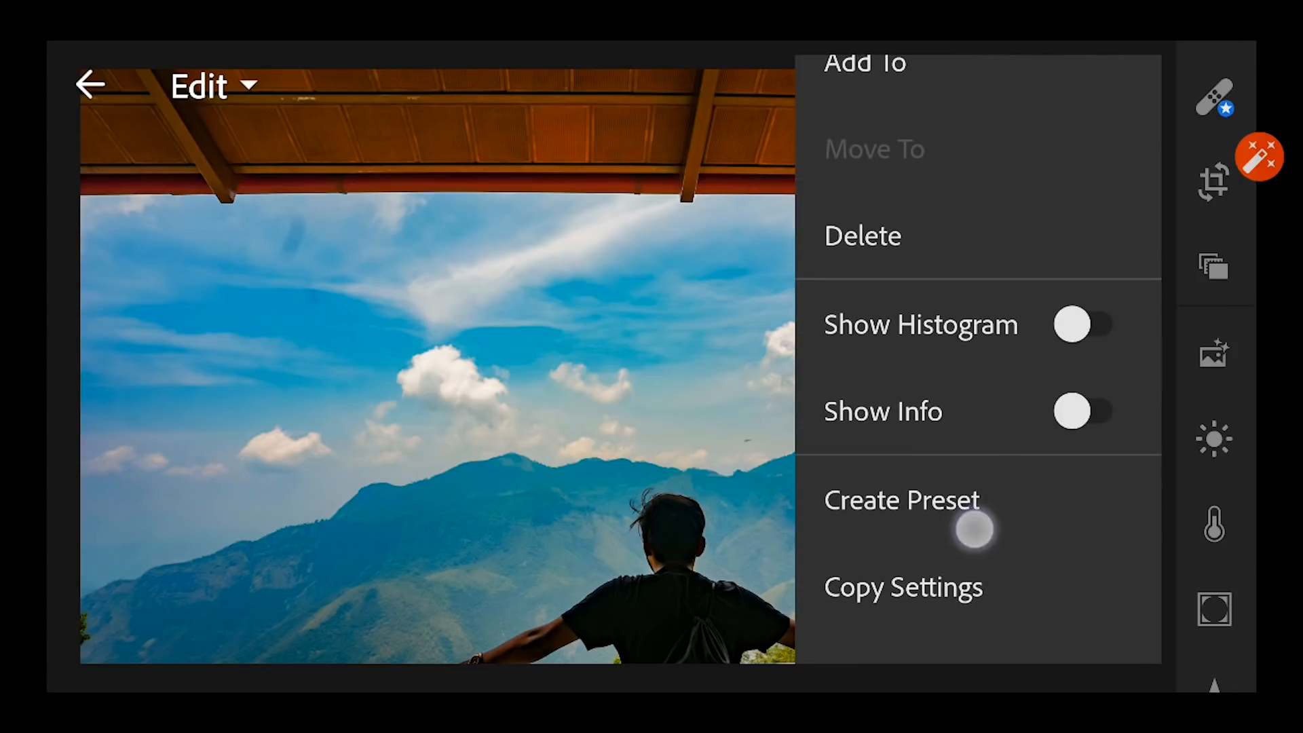
click(901, 500)
text(nat)
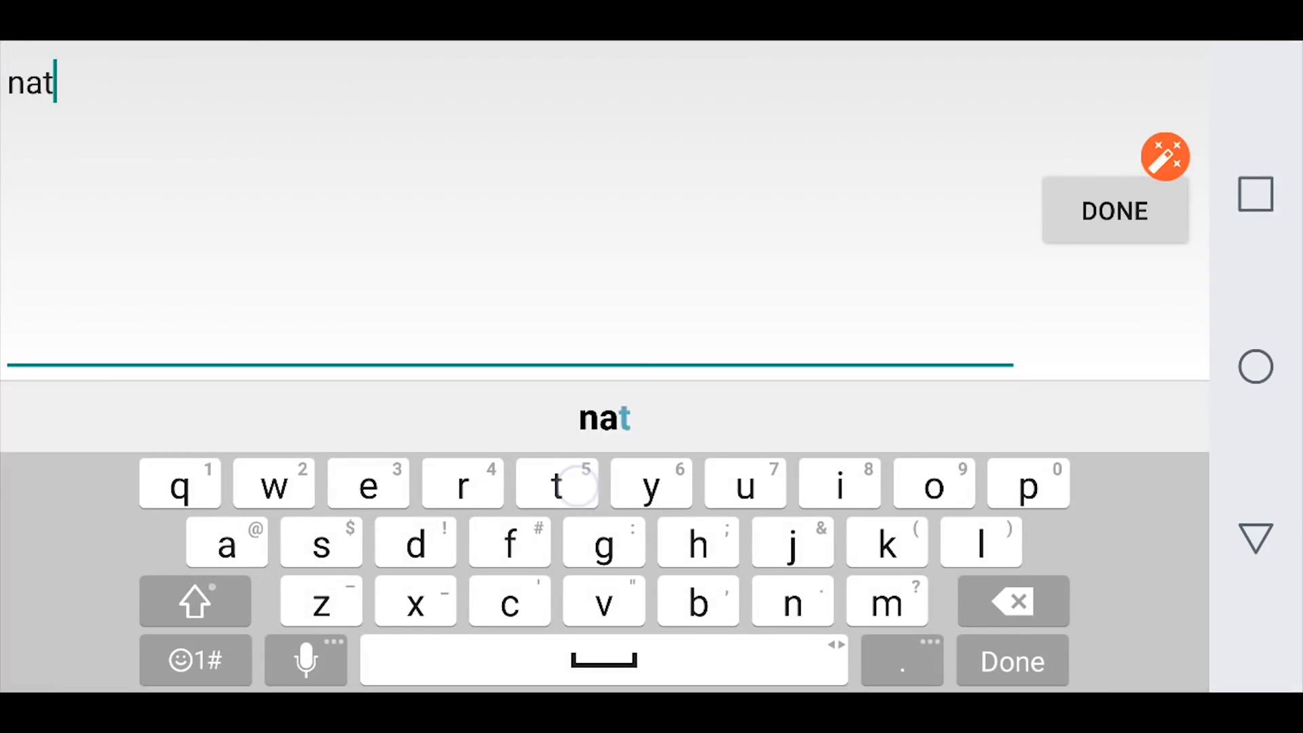
click(698, 602)
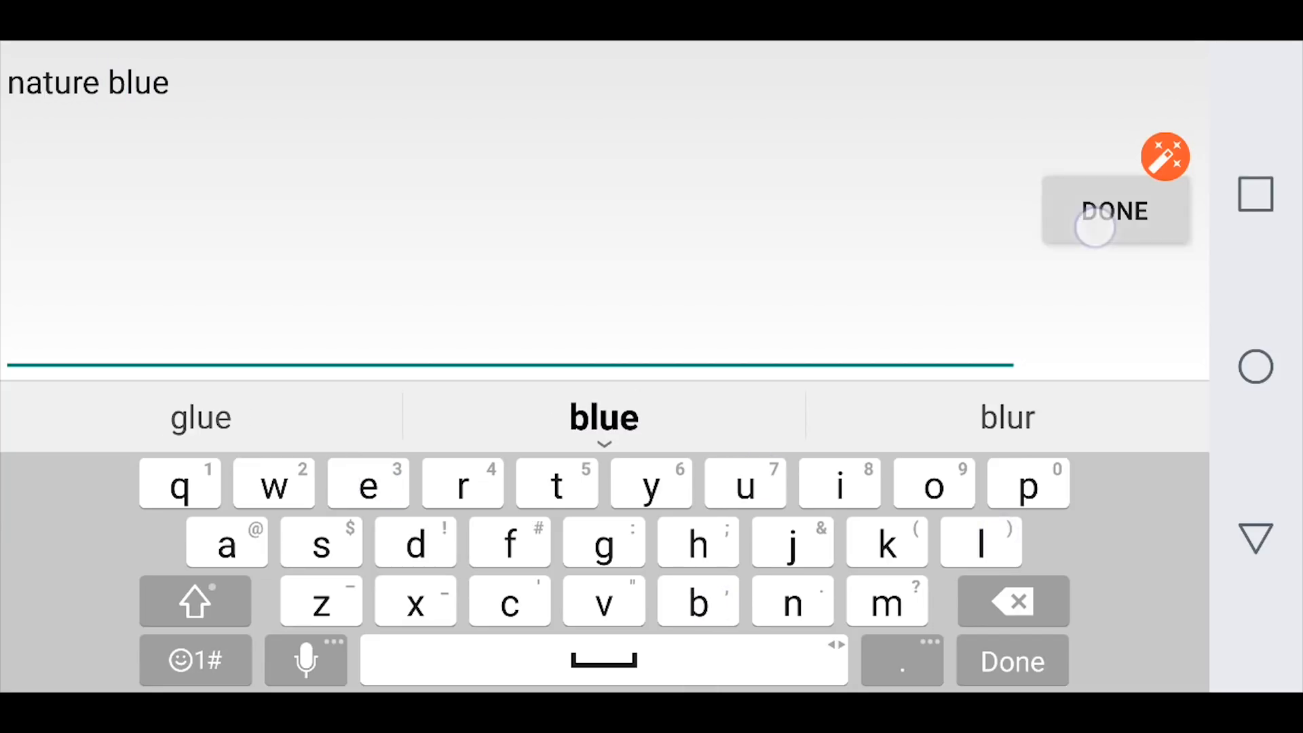
click(1113, 212)
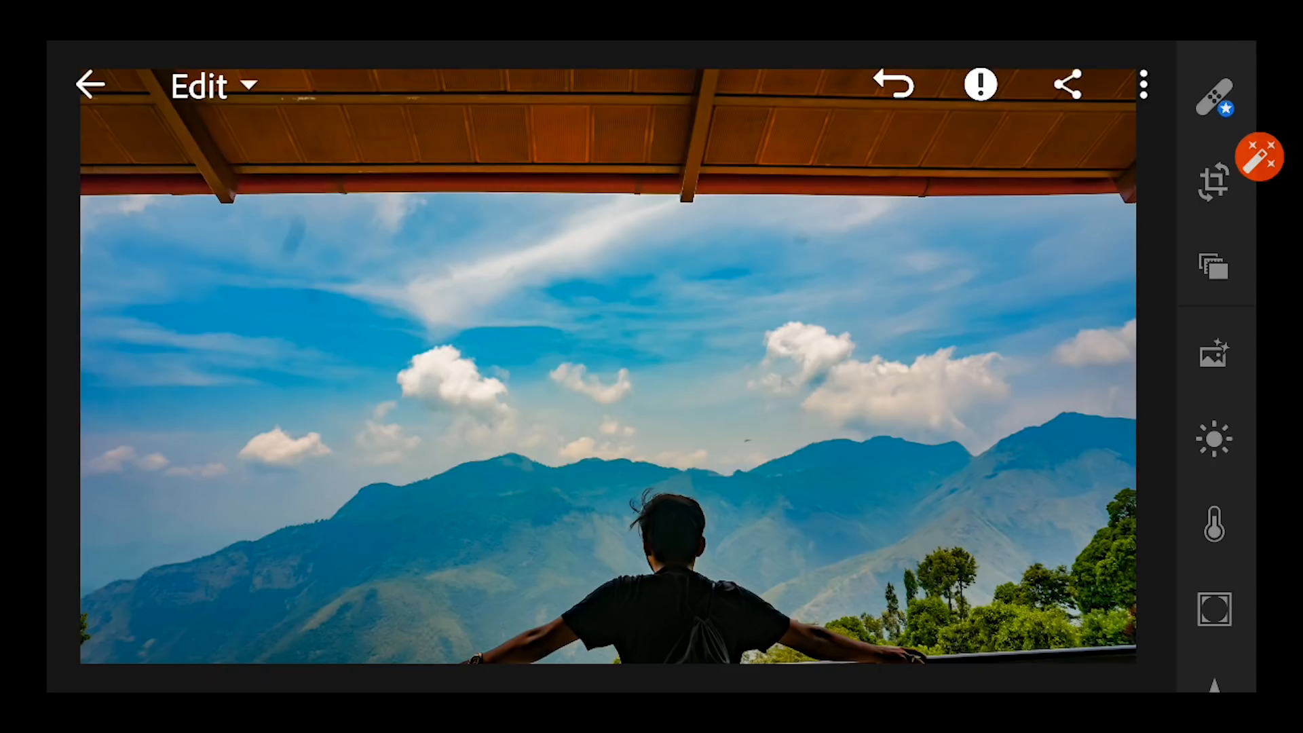
click(1001, 457)
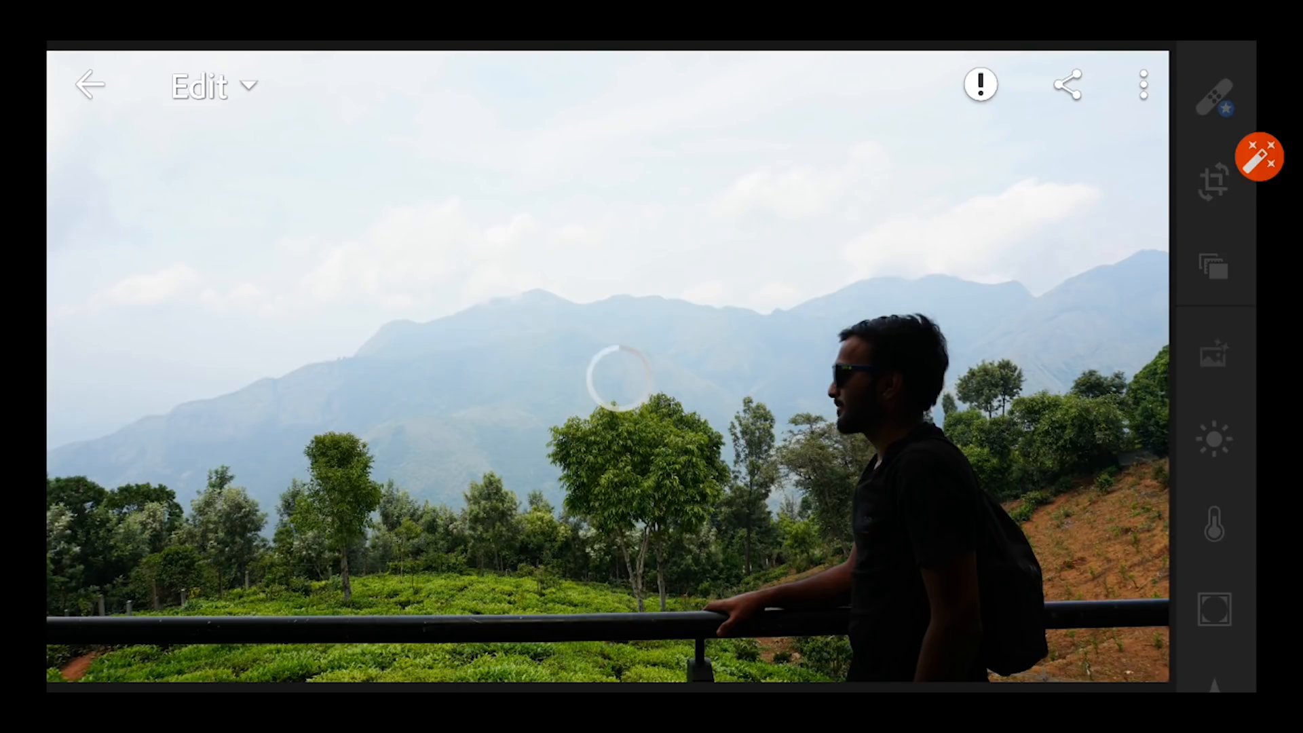
- On a hillside portrait photo, show the User Presets list containing 'nature blue'
scroll(down, 3)
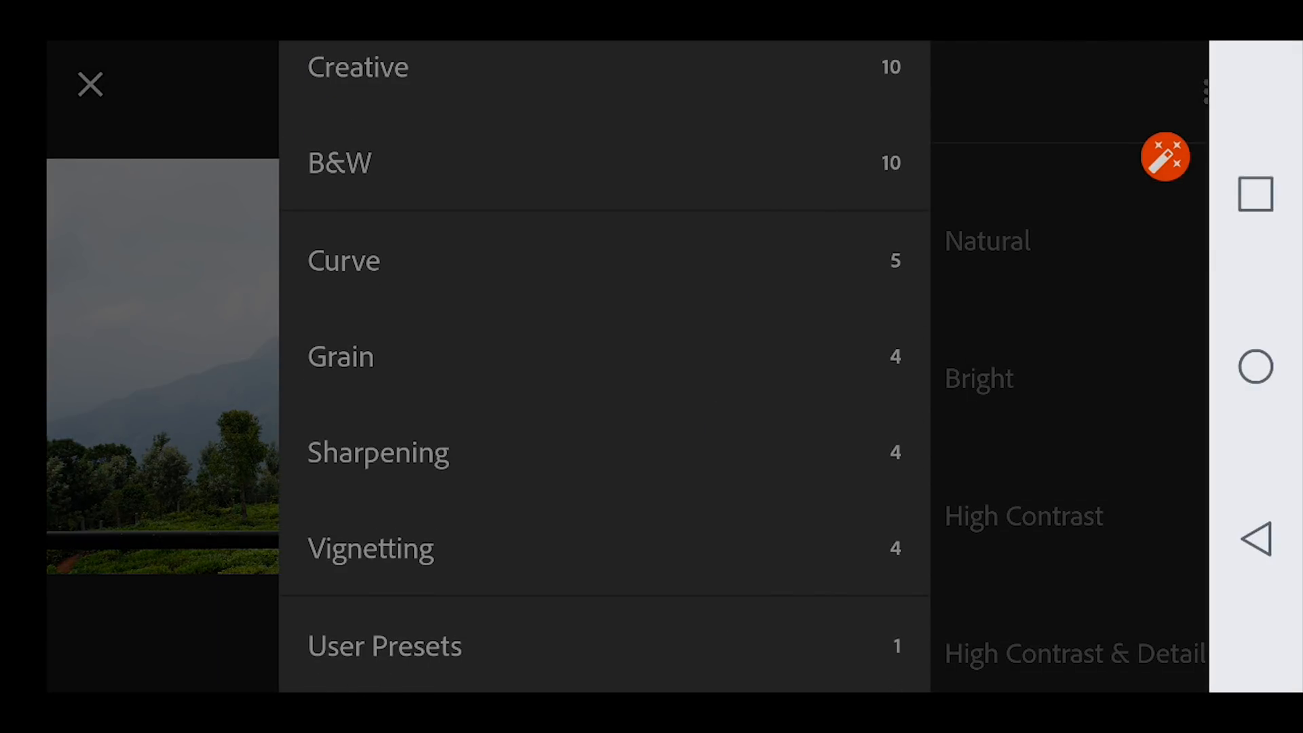
click(385, 646)
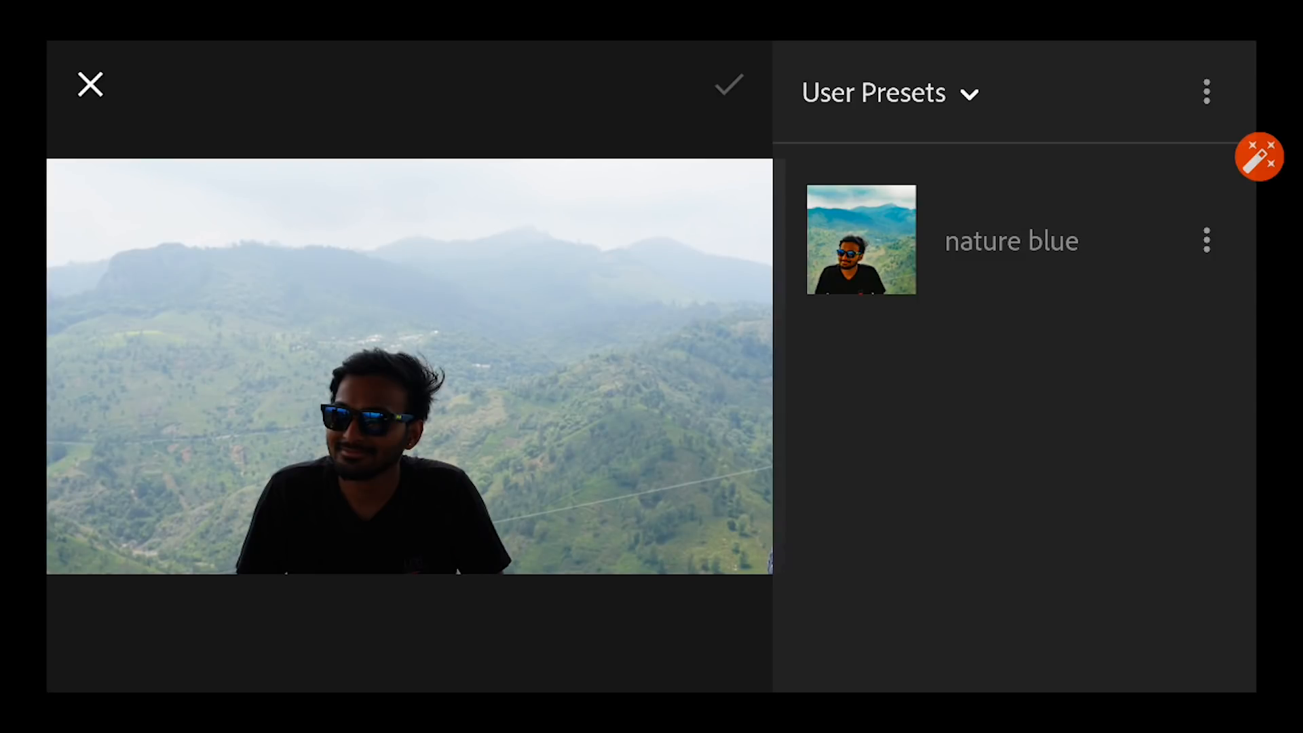
- Apply the 'nature blue' preset to the photo of the man on the roadside wall
click(861, 240)
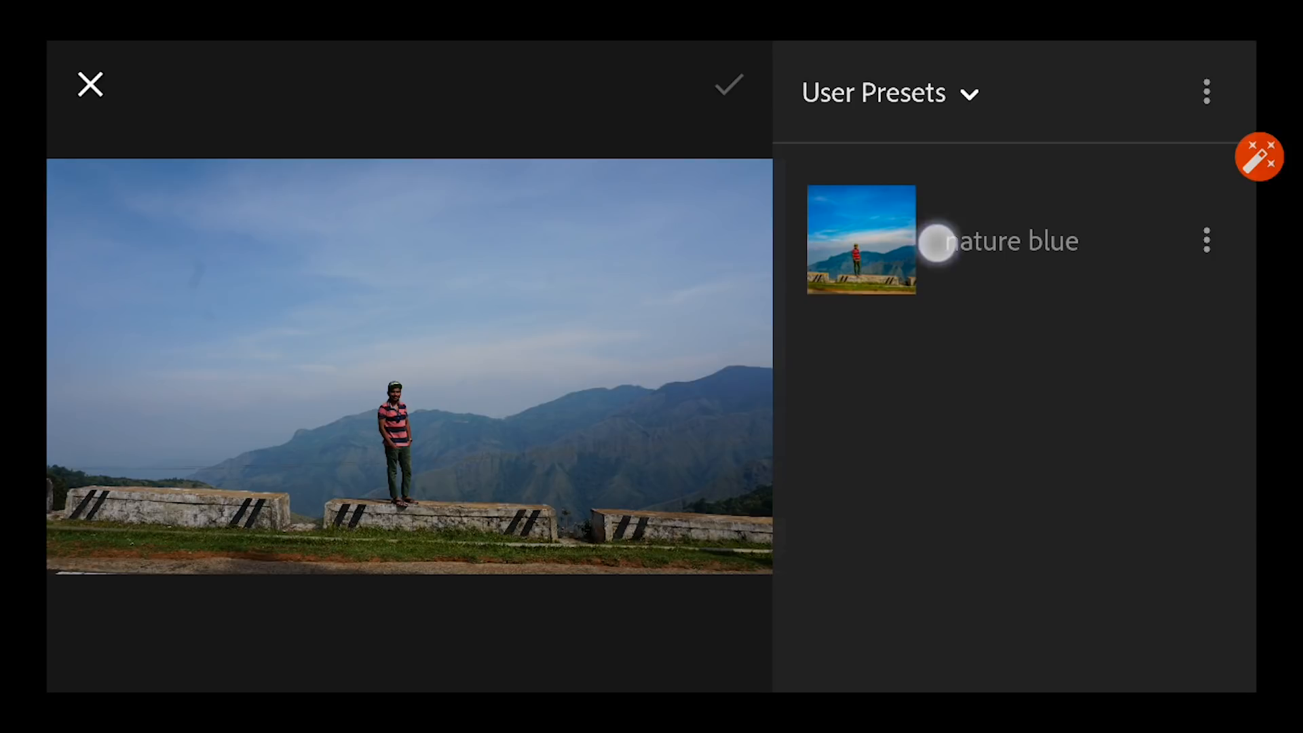
click(861, 239)
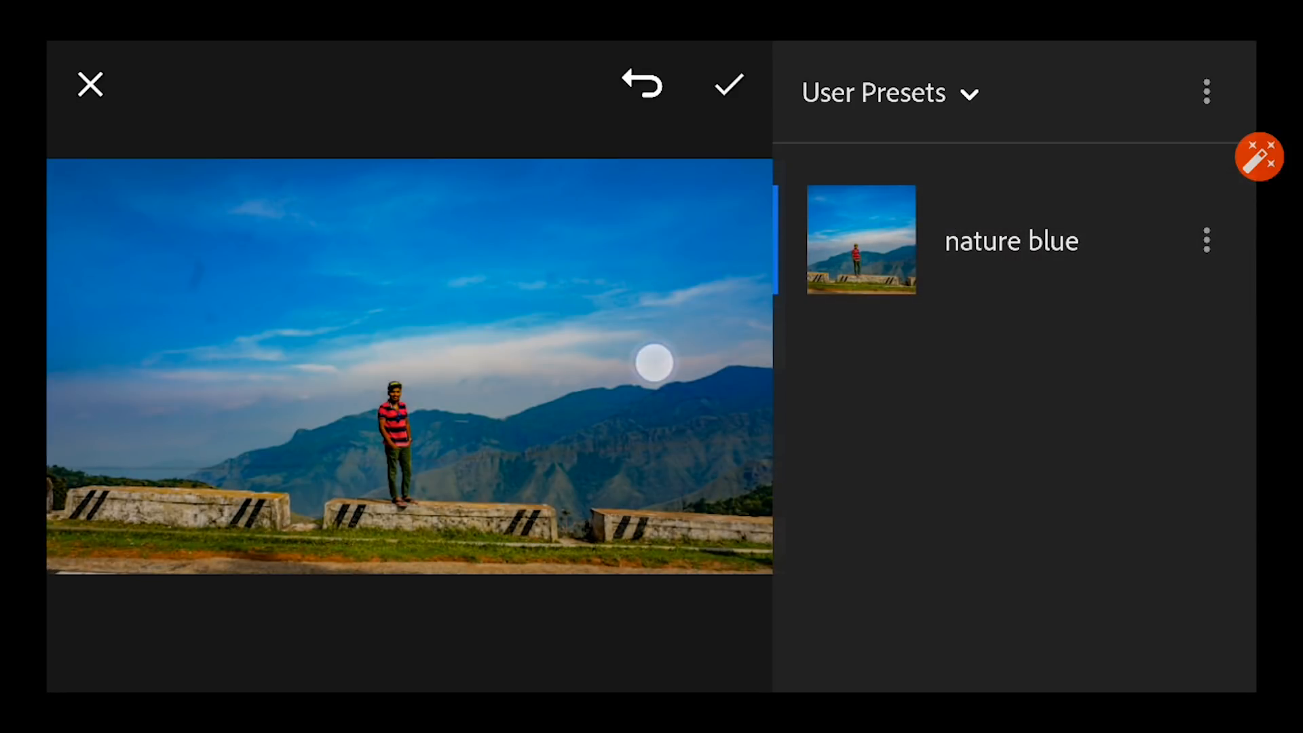